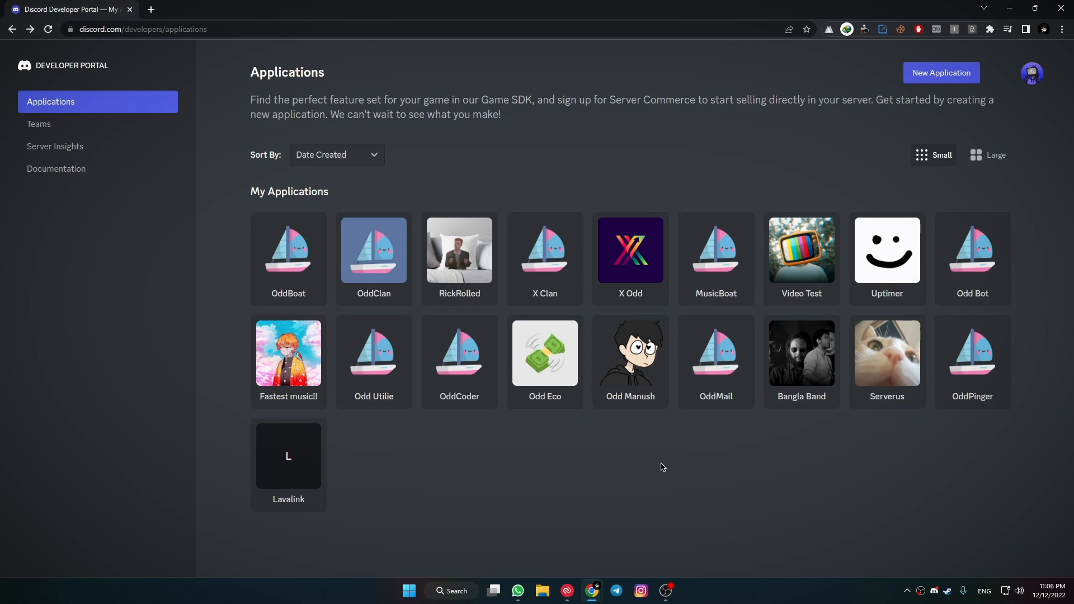
# - Create a new application named 'Name of your bot', accepting the developer terms
pyautogui.click(941, 73)
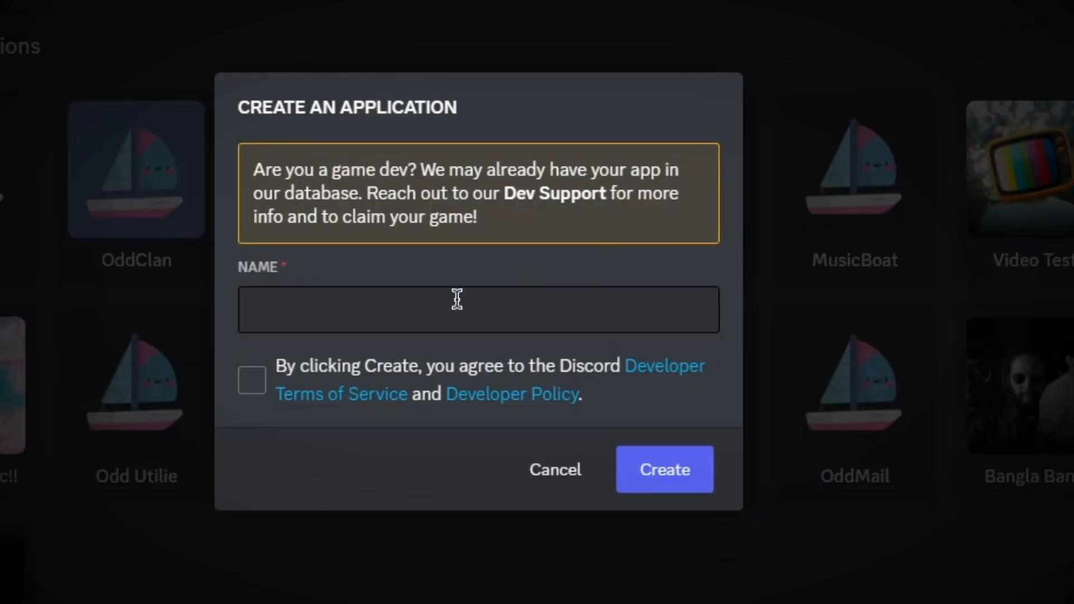
pyautogui.write('Name of your bot')
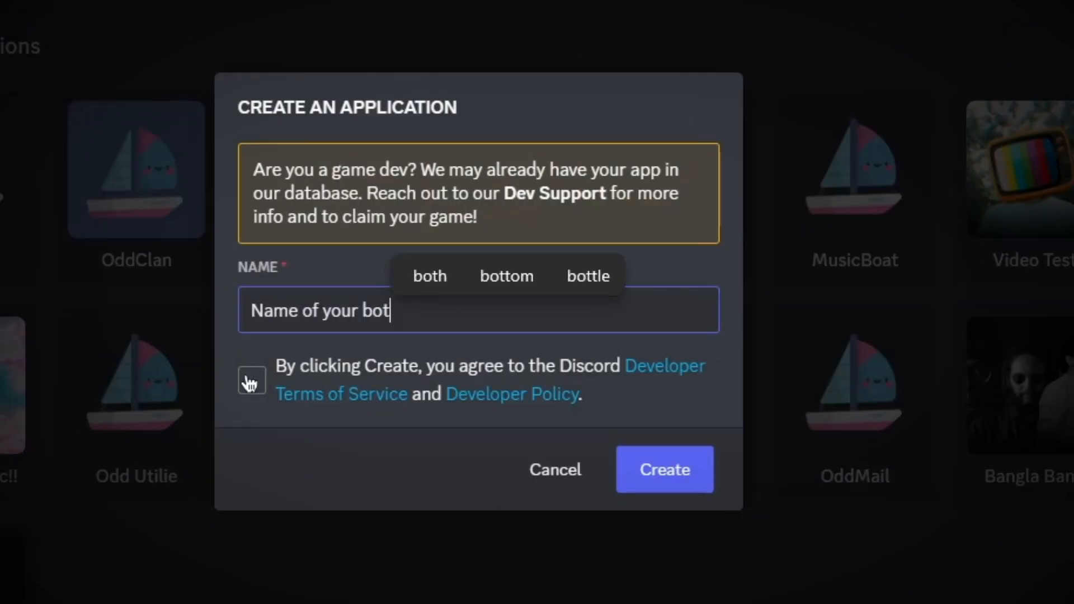
pyautogui.click(251, 380)
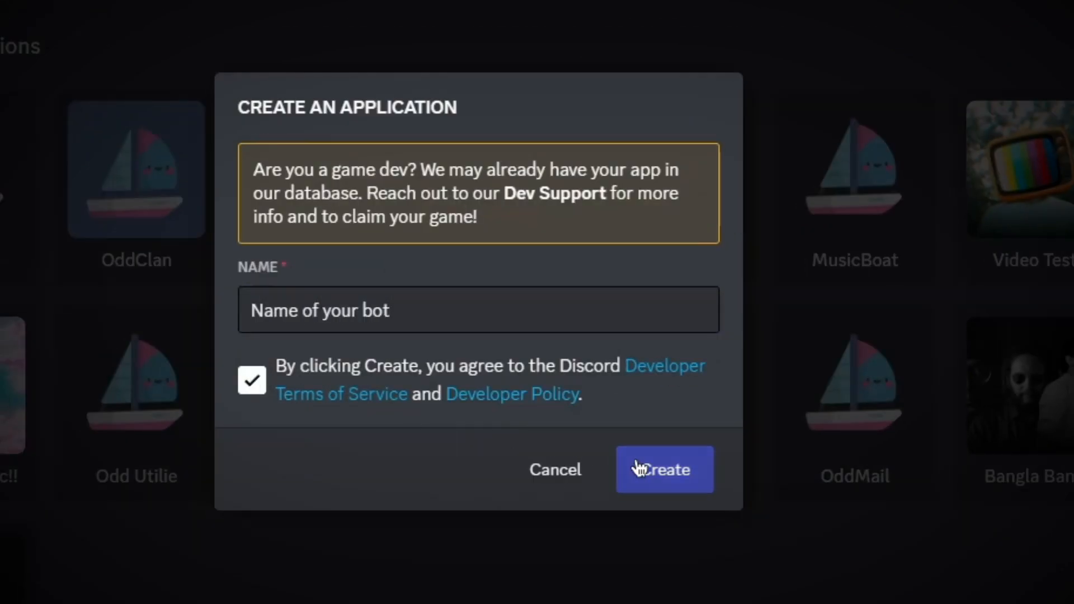
pyautogui.click(663, 470)
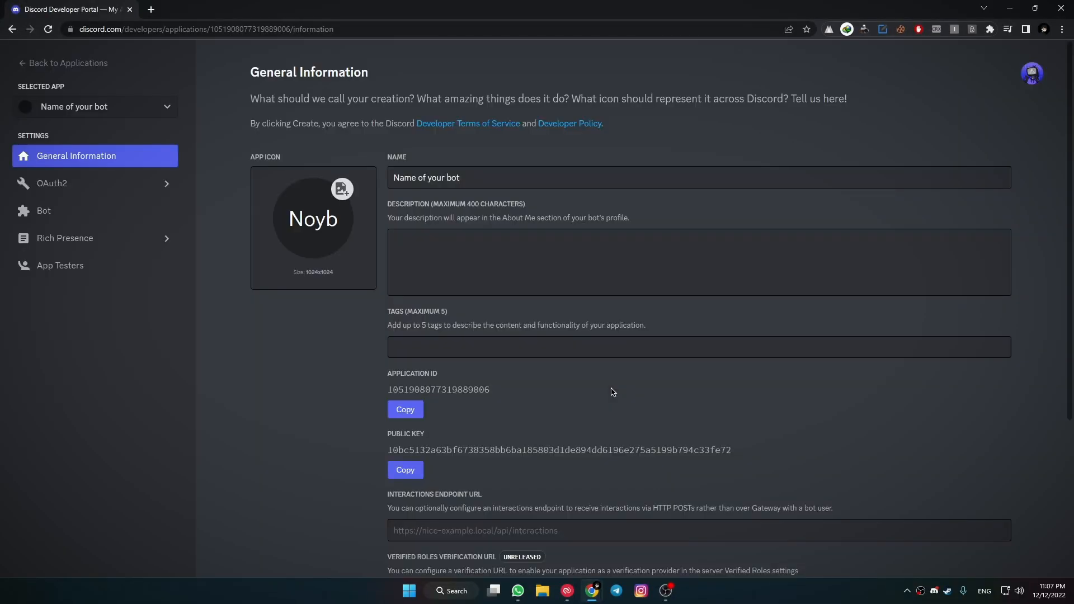
pyautogui.moveTo(312, 225)
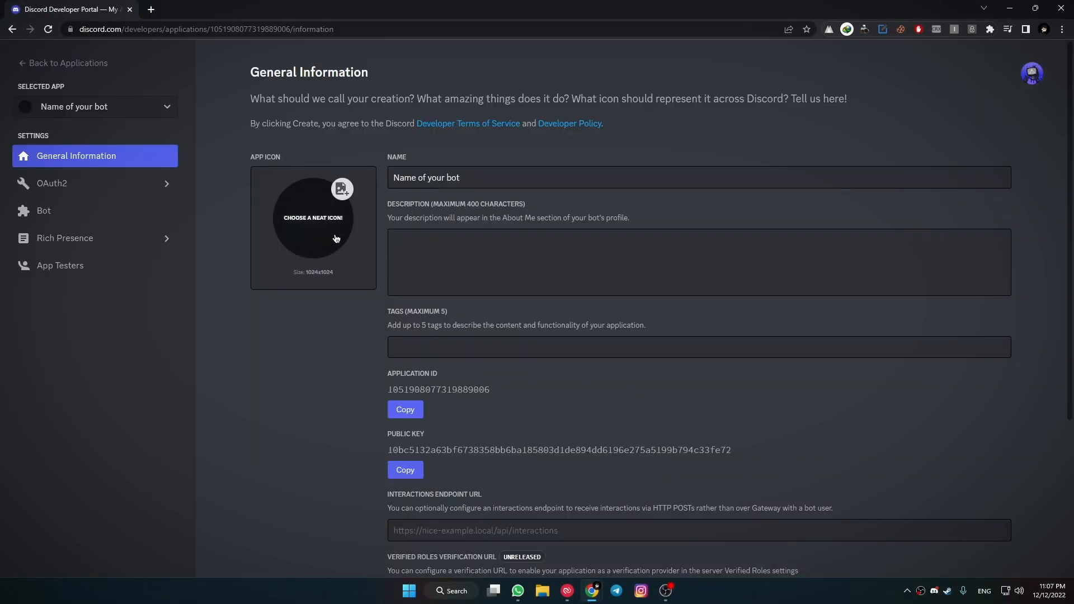
# - Upload the ODD CODERS logo as the app icon and save the change
pyautogui.click(341, 189)
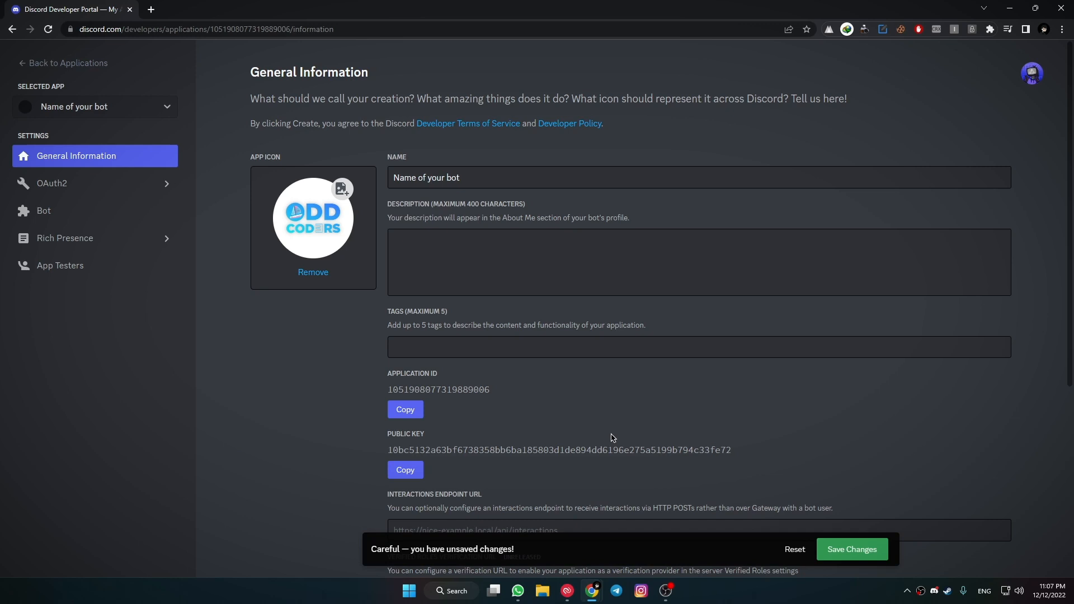
pyautogui.click(851, 549)
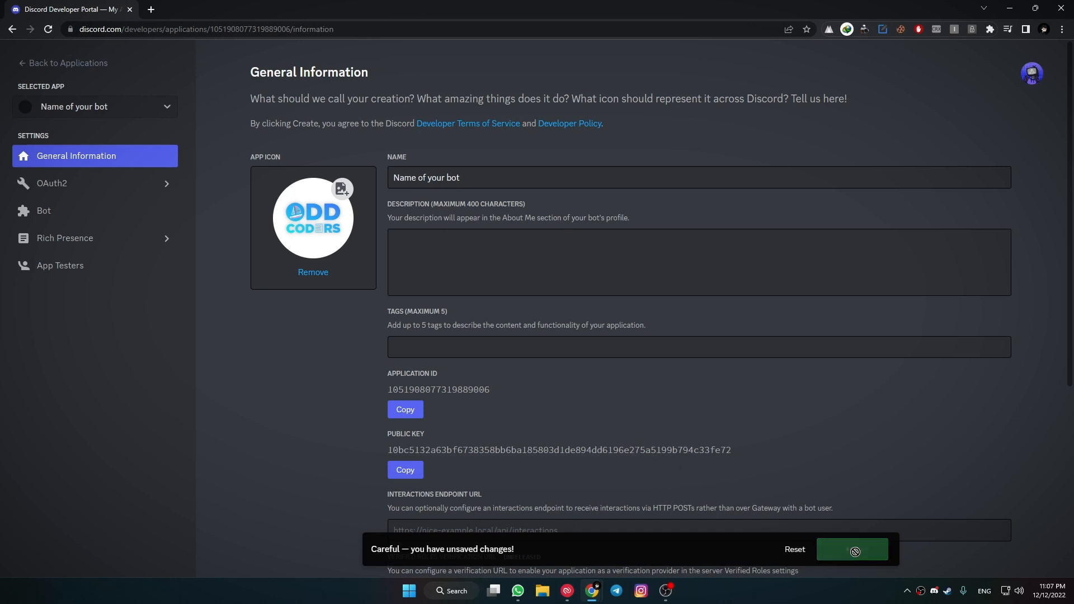
pyautogui.click(851, 549)
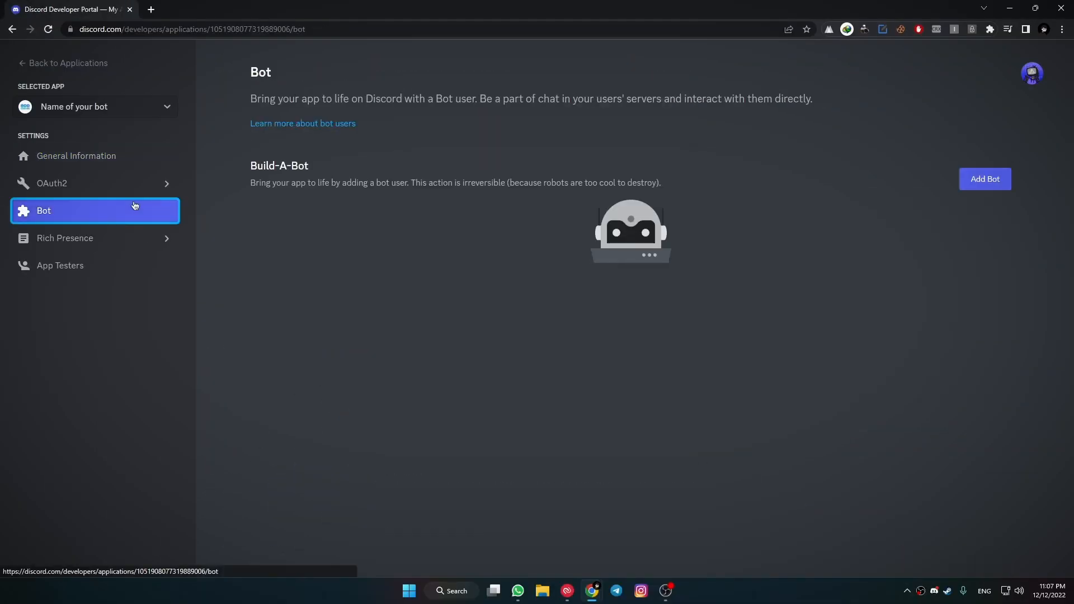
# - Add a bot user, save its privileged gateway intents, and reset its token
pyautogui.click(984, 179)
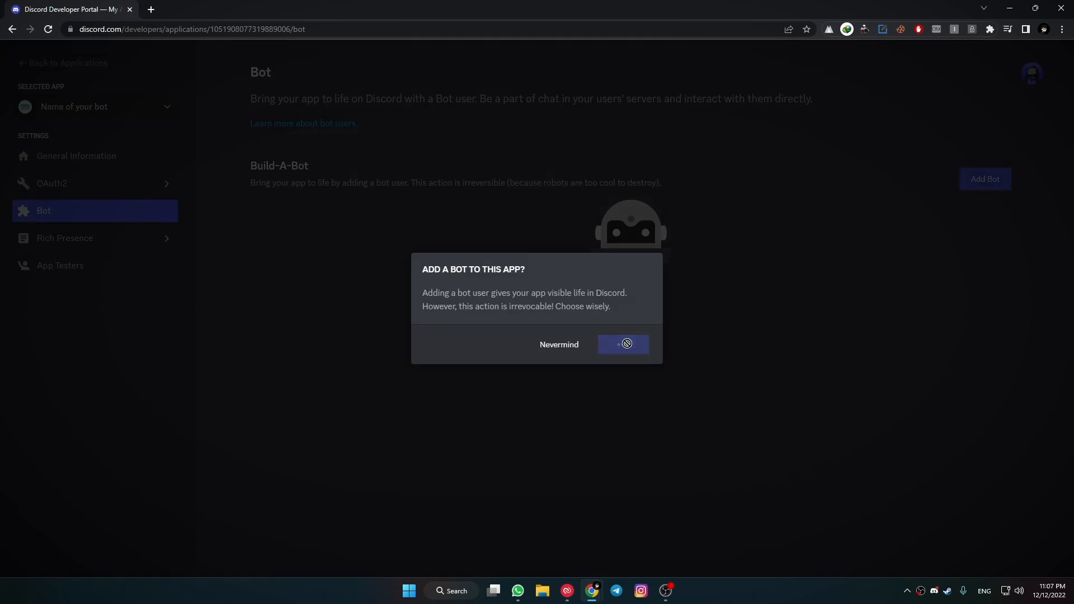
pyautogui.click(623, 344)
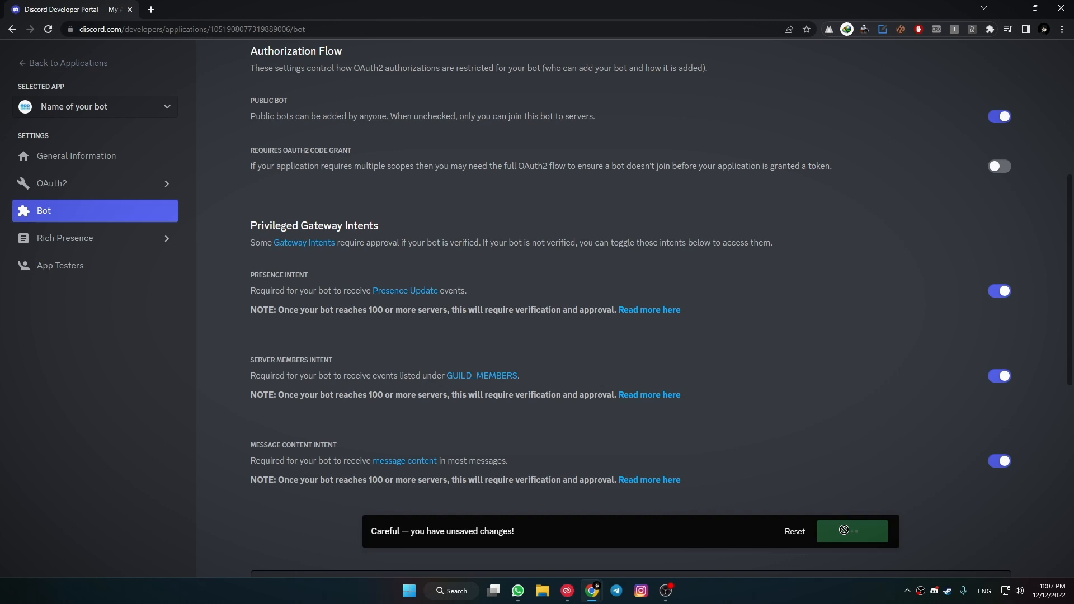
pyautogui.click(852, 531)
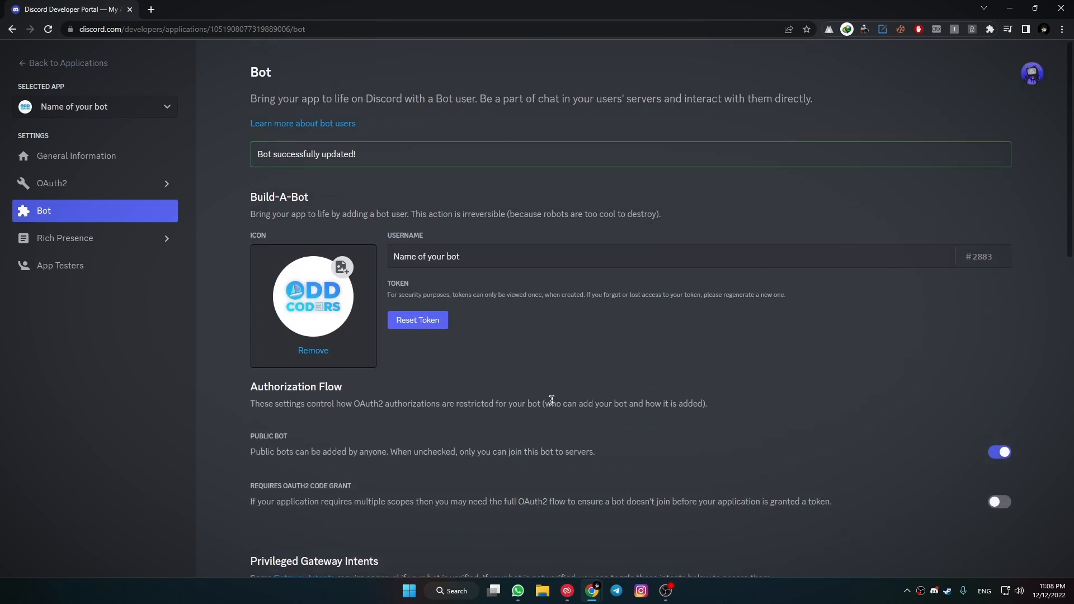
pyautogui.click(416, 319)
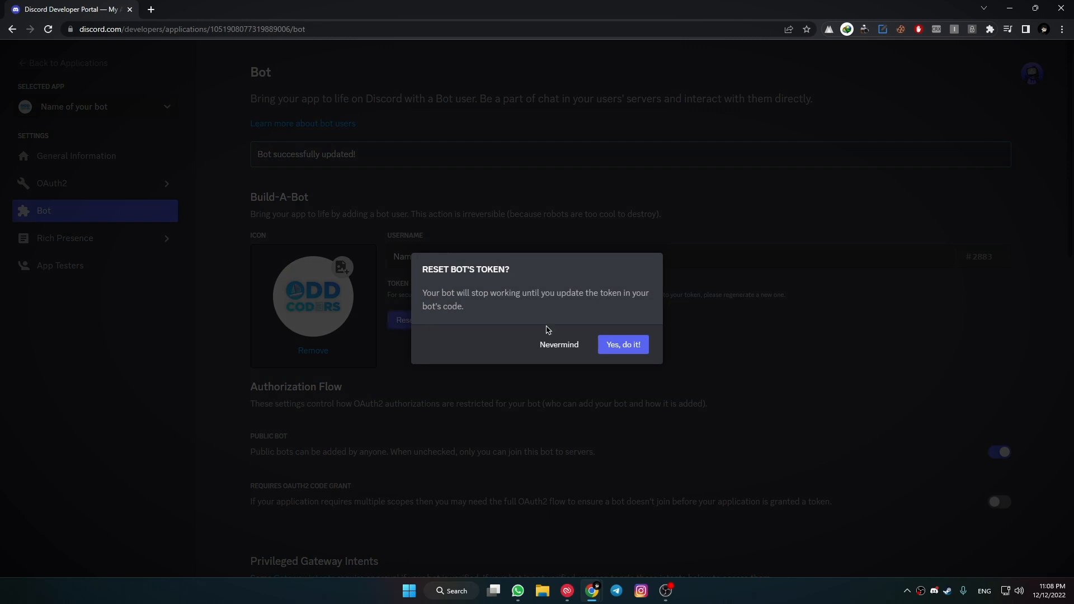
pyautogui.click(622, 344)
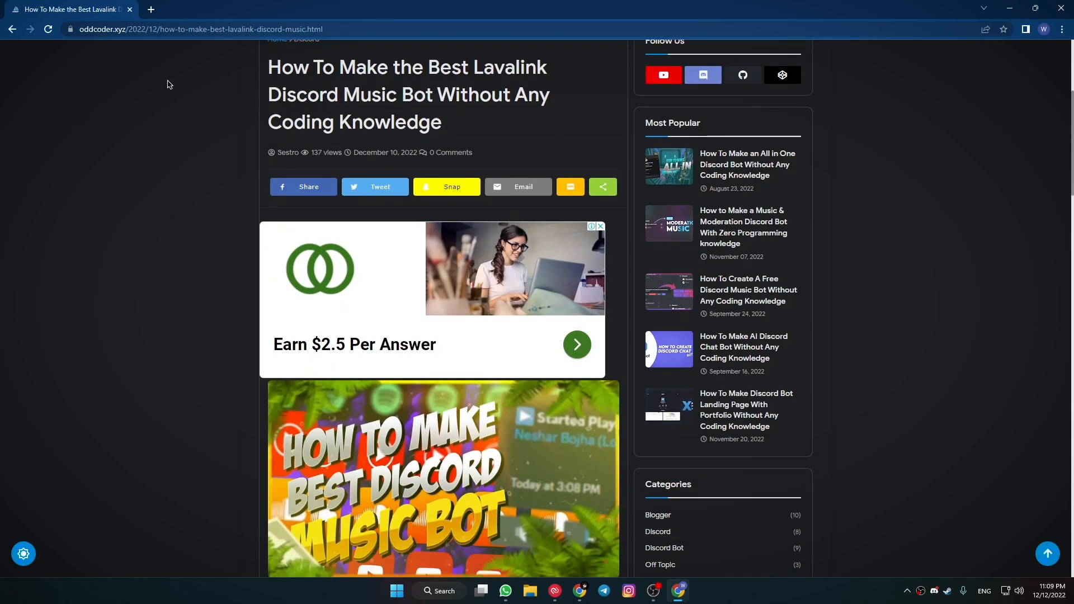
# - Fork the lavamusic-replit project from the article's Fork Repl link
pyautogui.scroll(-3)
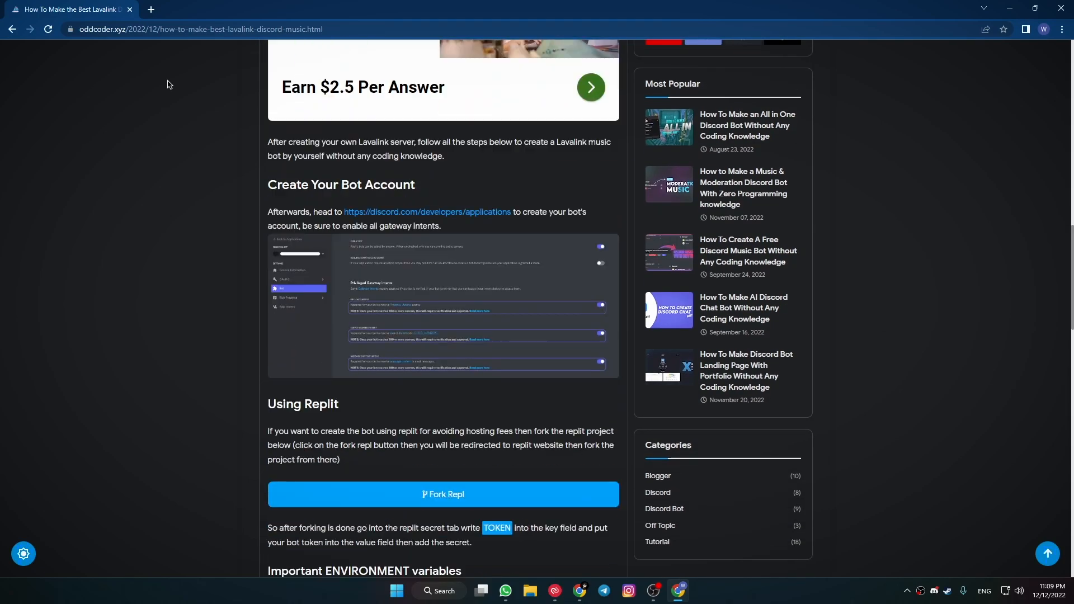
pyautogui.scroll(-3)
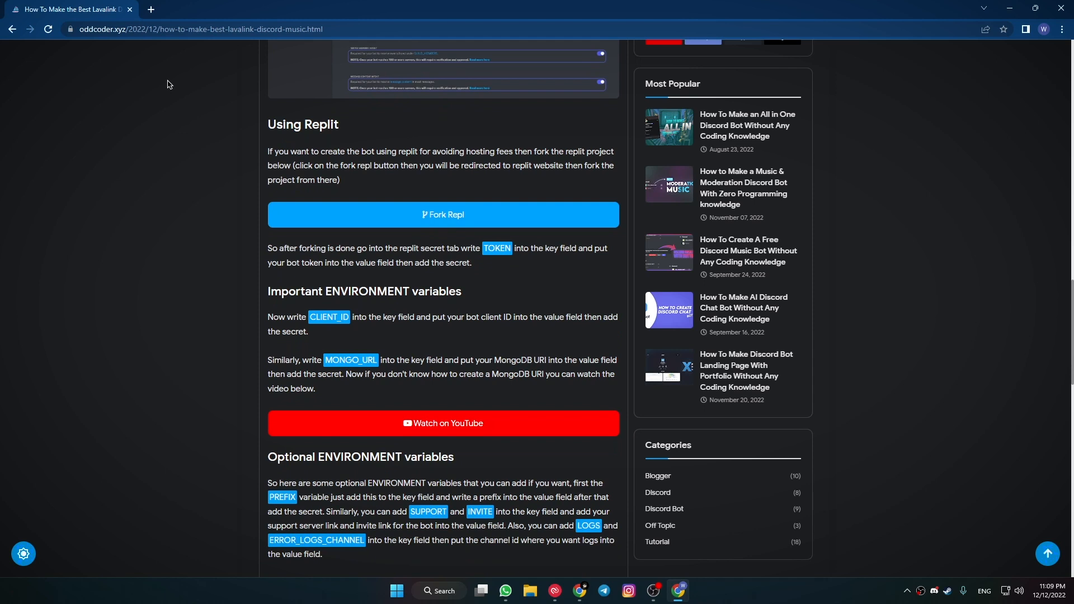
pyautogui.click(442, 215)
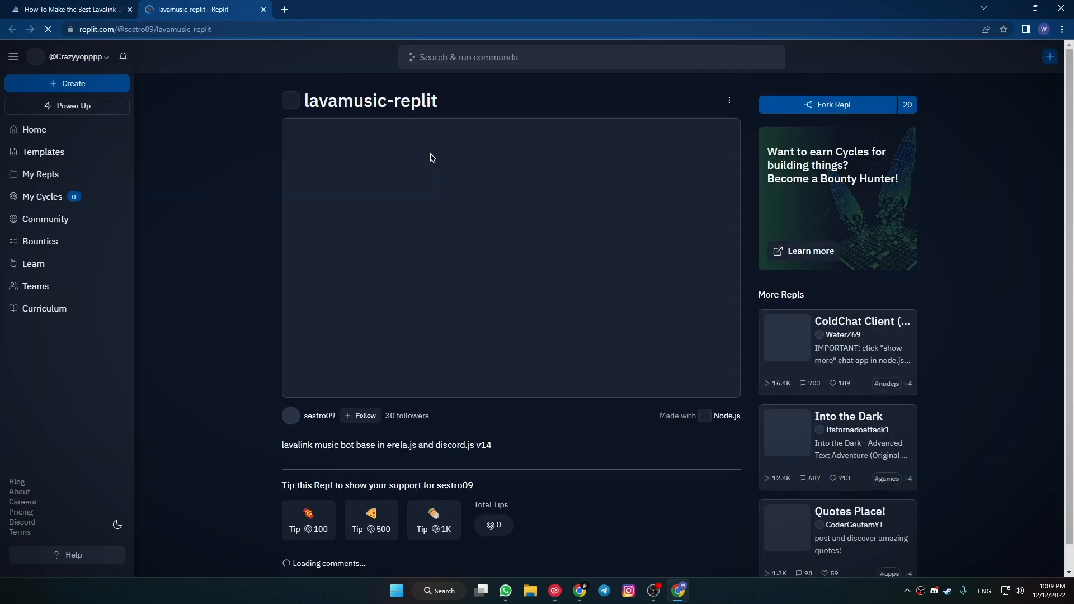
pyautogui.click(833, 104)
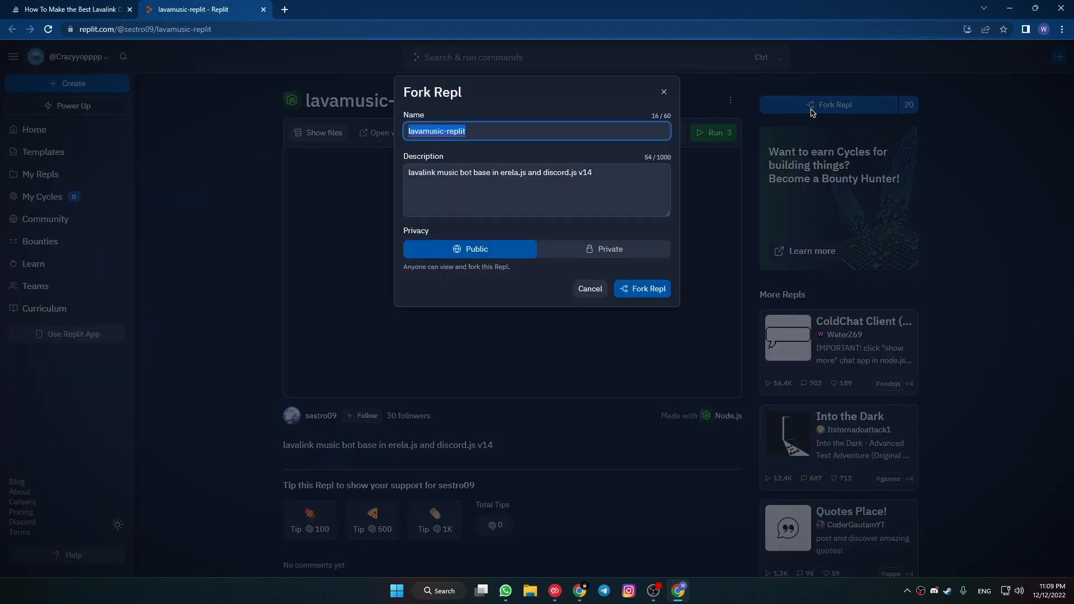
pyautogui.click(642, 288)
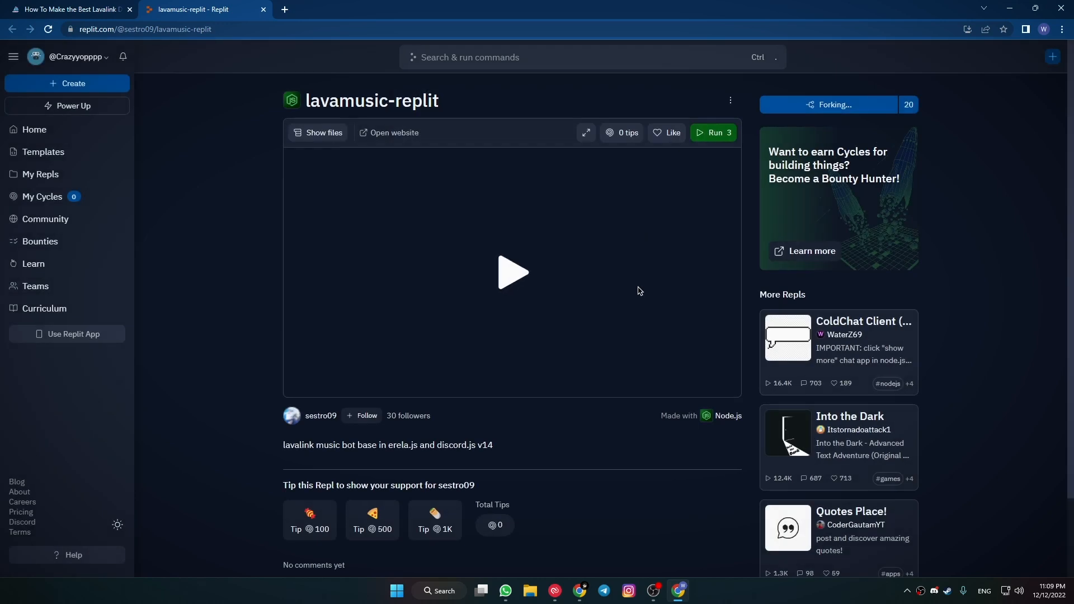
pyautogui.click(322, 132)
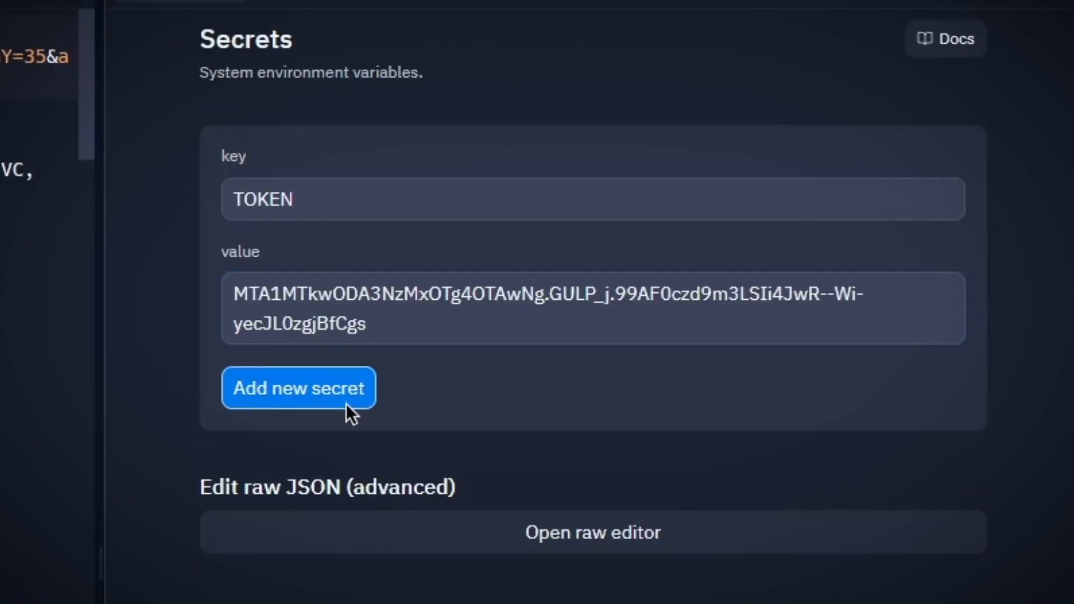
# - Save the copied bot token as TOKEN and the application ID as CLIENT_ID
pyautogui.click(298, 387)
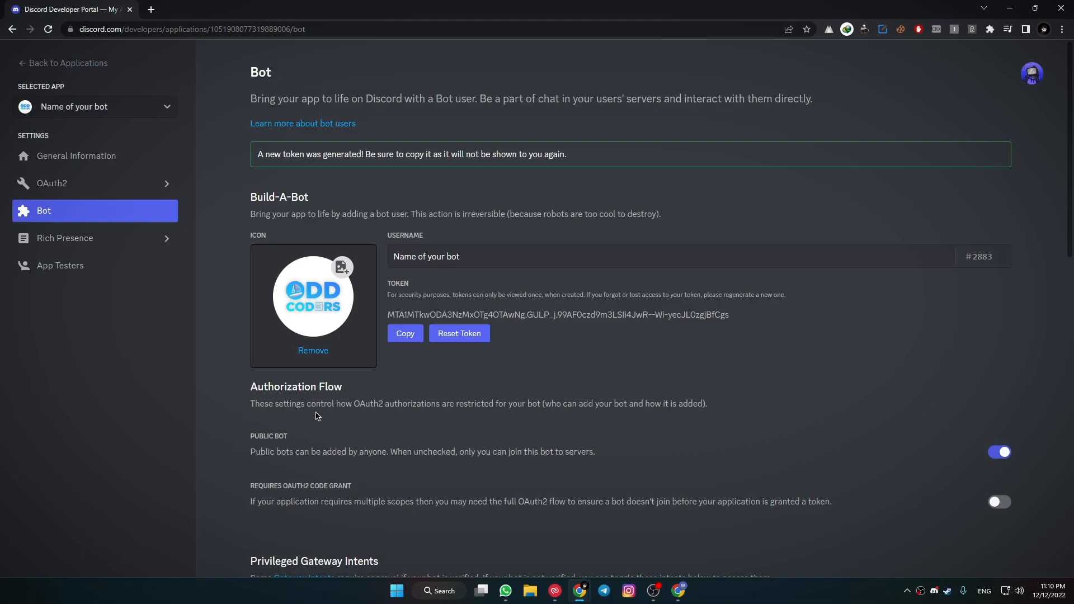
pyautogui.click(52, 183)
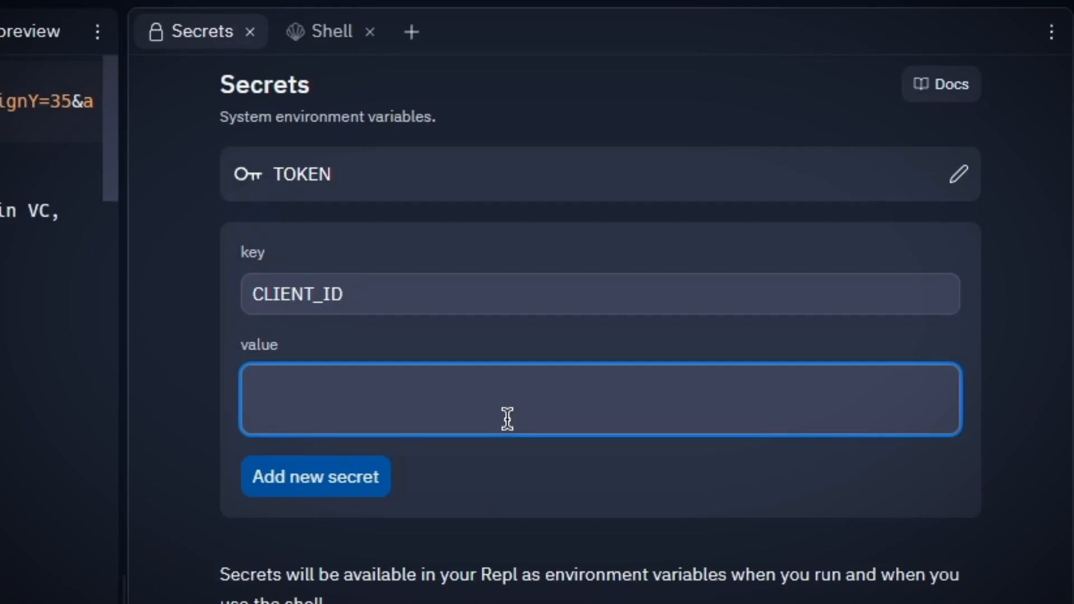
pyautogui.click(315, 476)
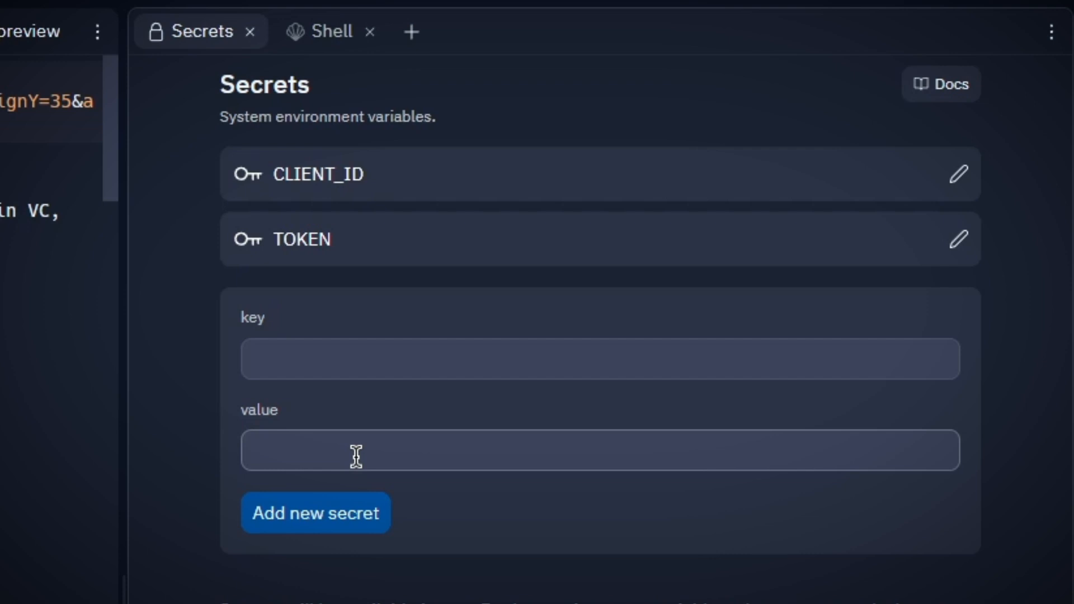
# - Add the MONGO_URL secret with its connection value
pyautogui.write('MONGO_URL')
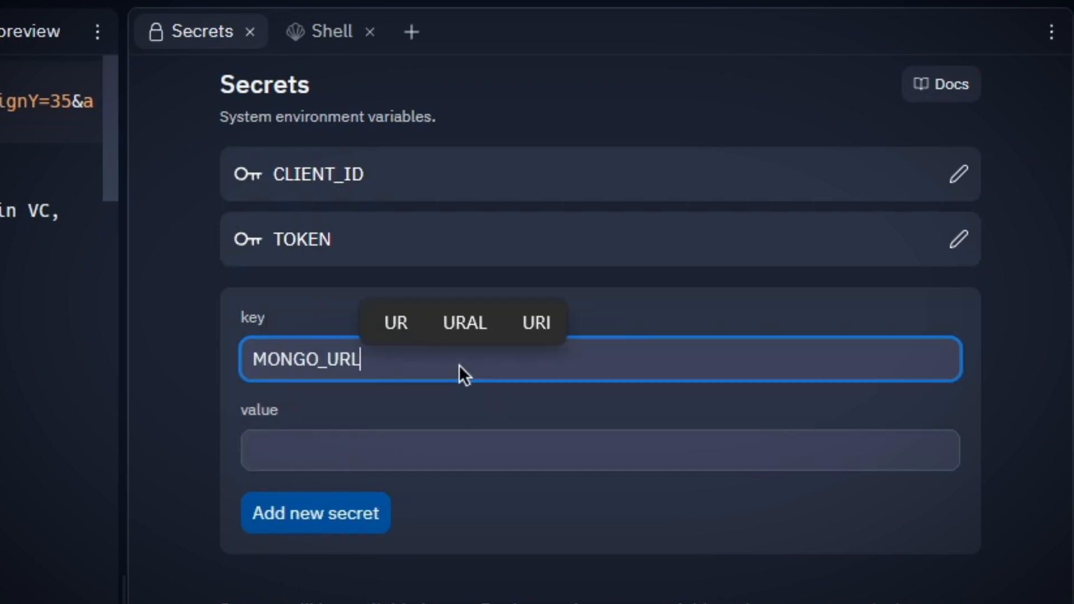
pyautogui.click(599, 451)
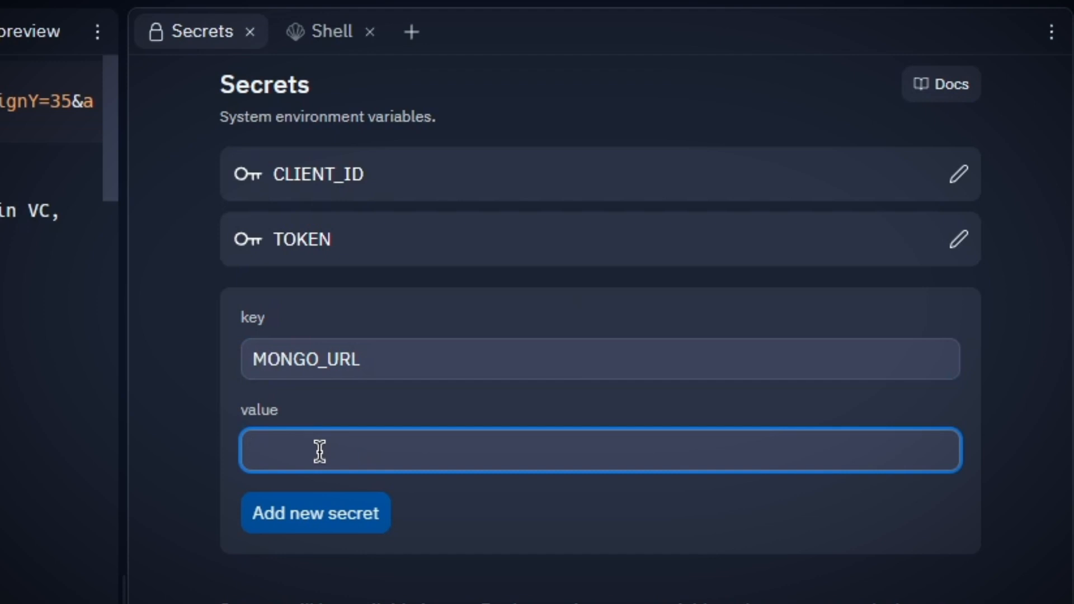
pyautogui.click(315, 512)
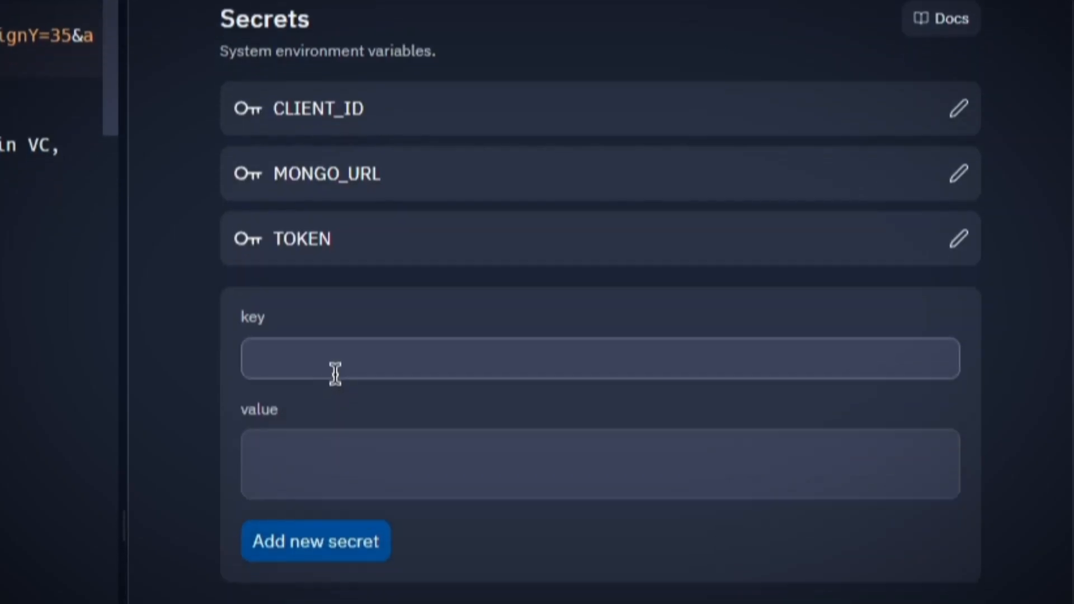
pyautogui.write('SUPPORT')
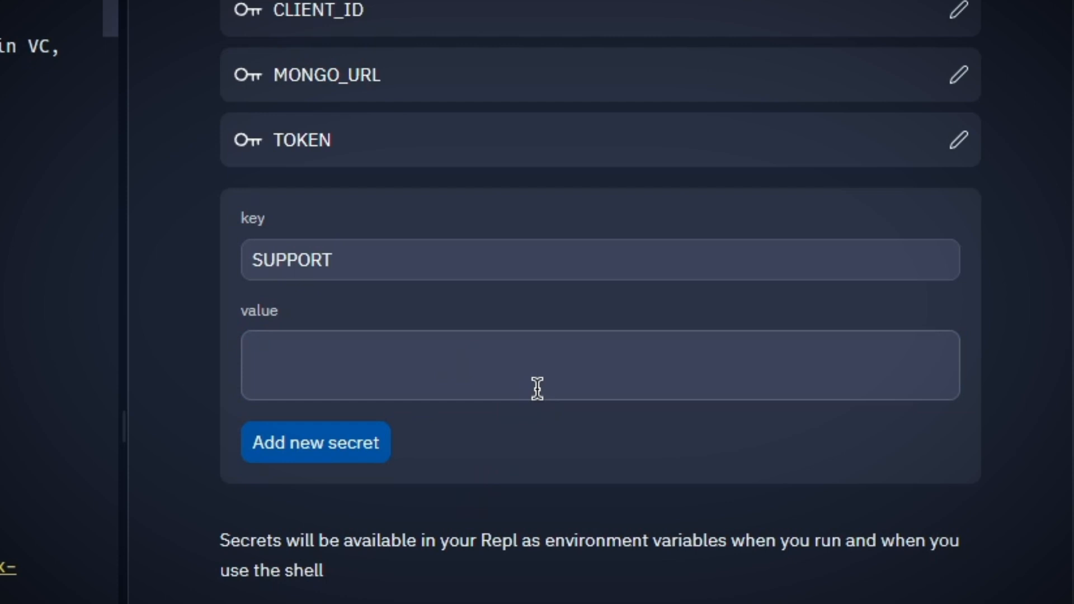
pyautogui.write('https://discord.gg/9QQuMkJUrY')
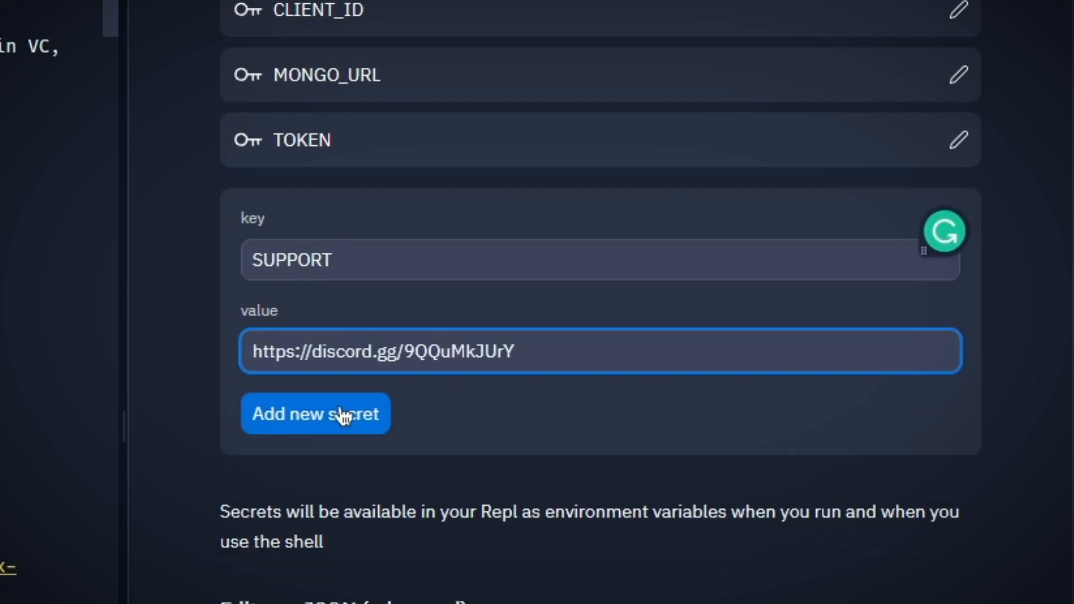
pyautogui.click(316, 414)
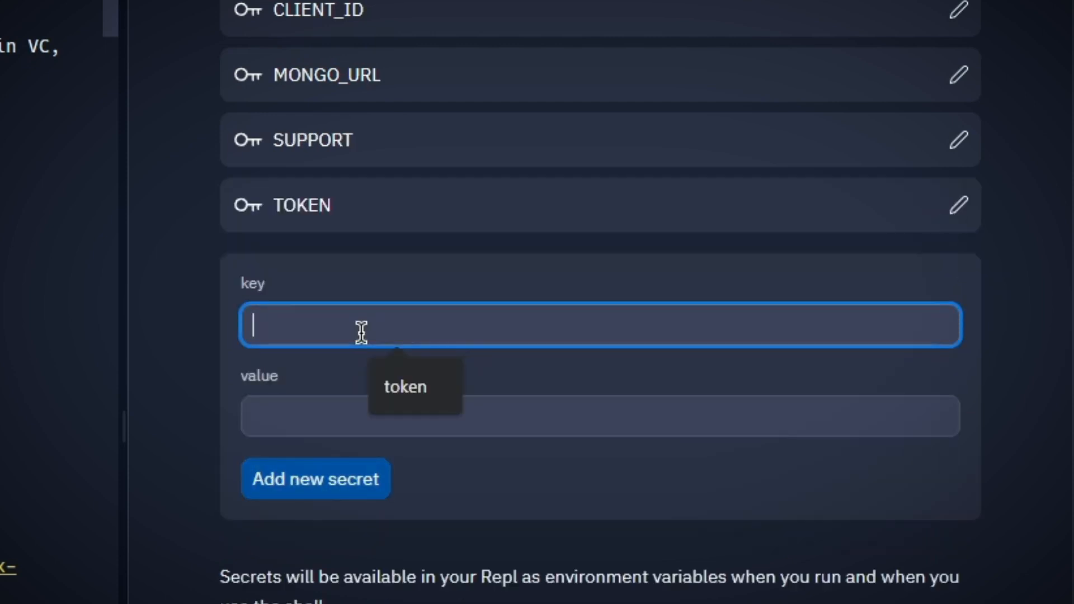
pyautogui.write('PREFIX')
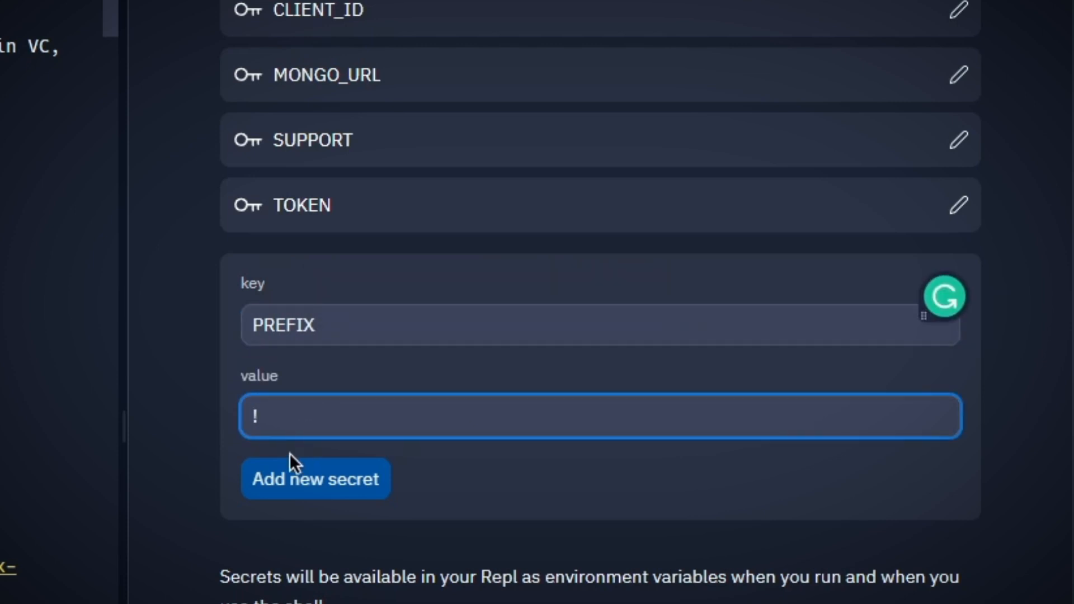
pyautogui.click(316, 478)
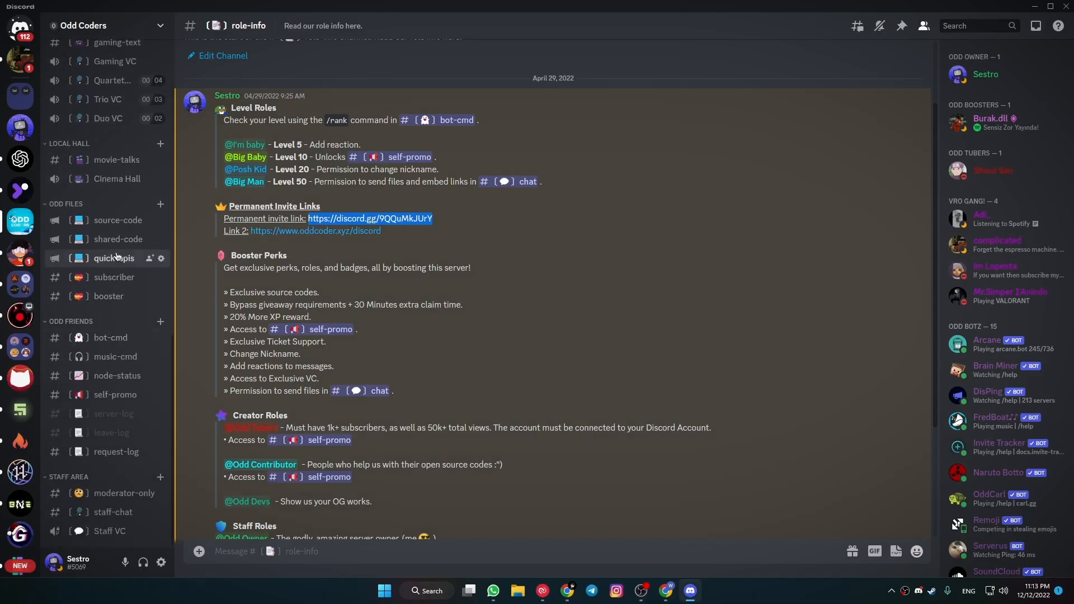
# - Open the Odd Coders #role-info channel showing the permanent invite links
pyautogui.click(113, 258)
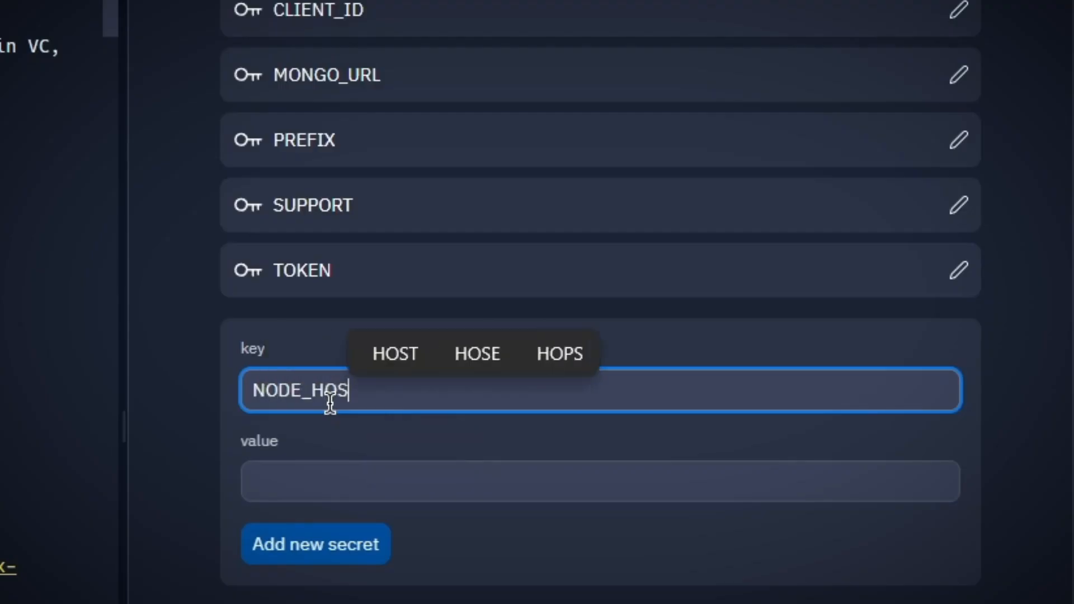
# - Add NODE_HOST as lavalink.oddcoder.xyz and the NODE_PORT secret
pyautogui.write('lavalink.oddcoder.xyz')
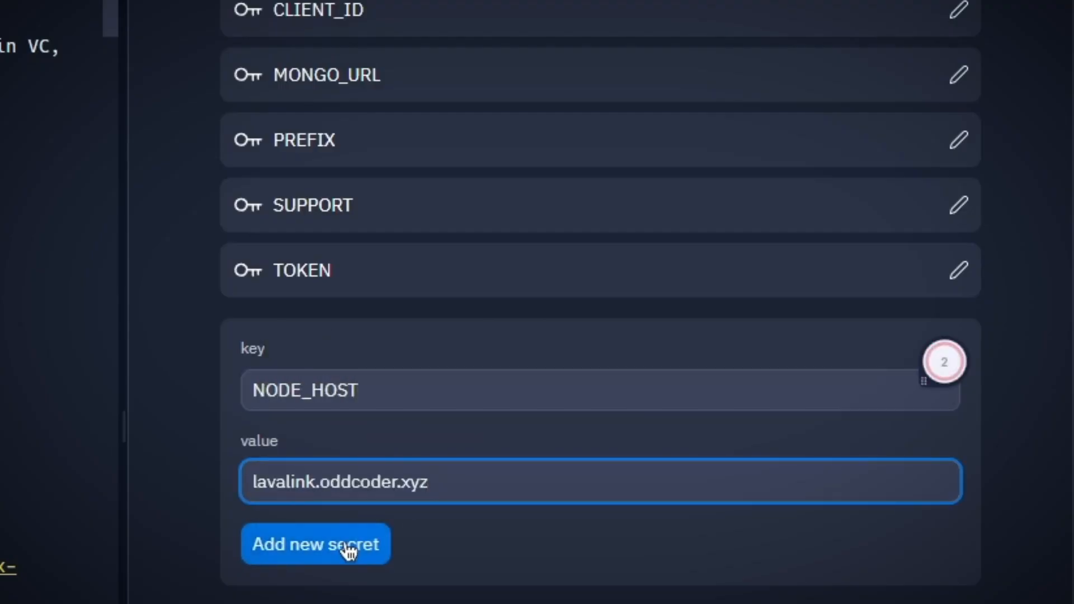
pyautogui.click(315, 543)
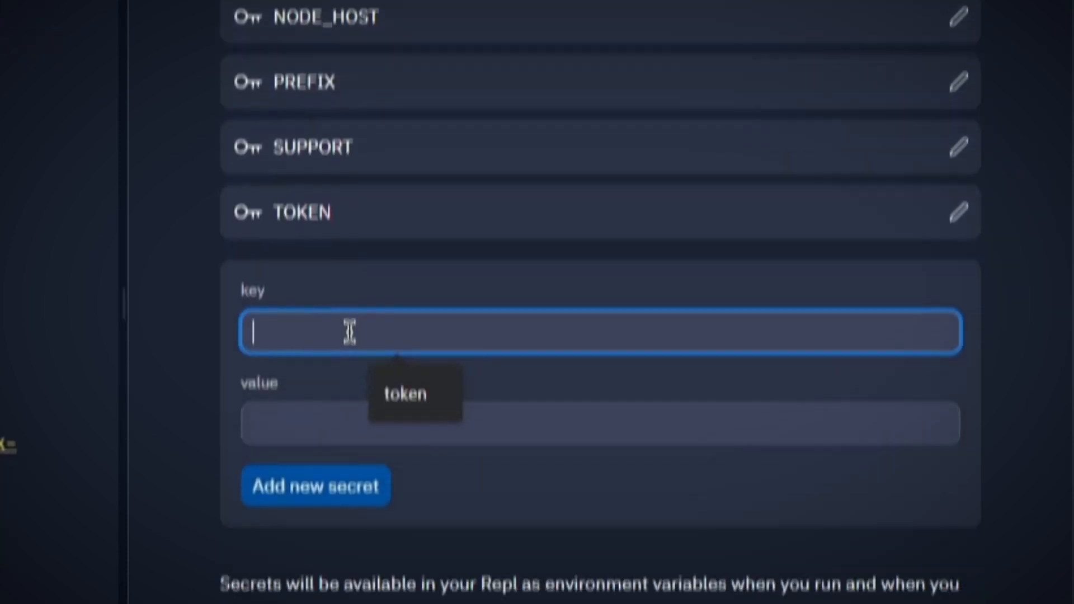
pyautogui.write('NODE_PORT')
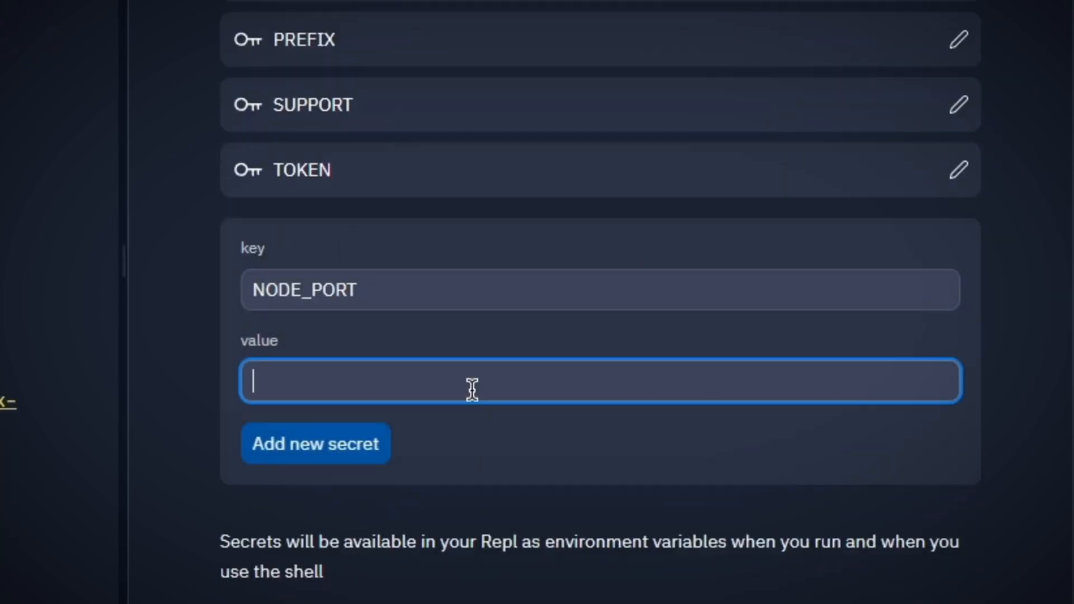
pyautogui.click(315, 443)
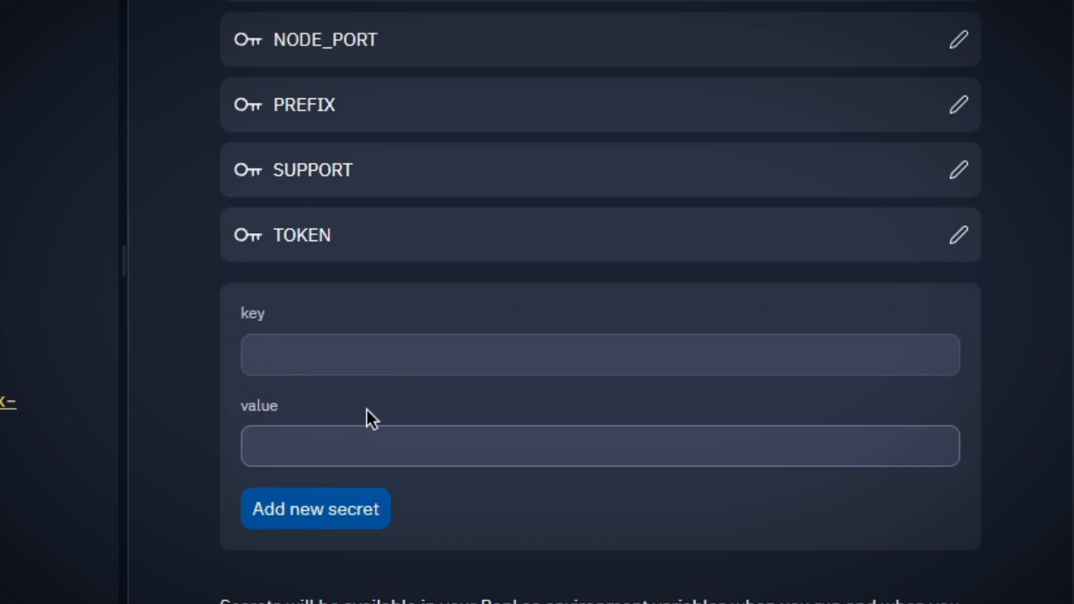
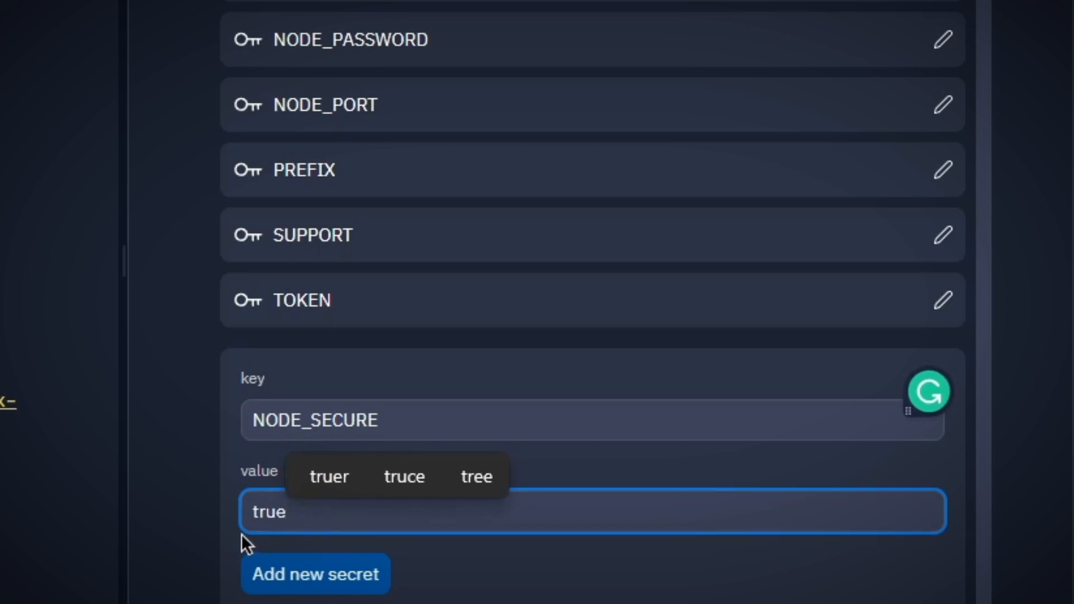
pyautogui.click(315, 573)
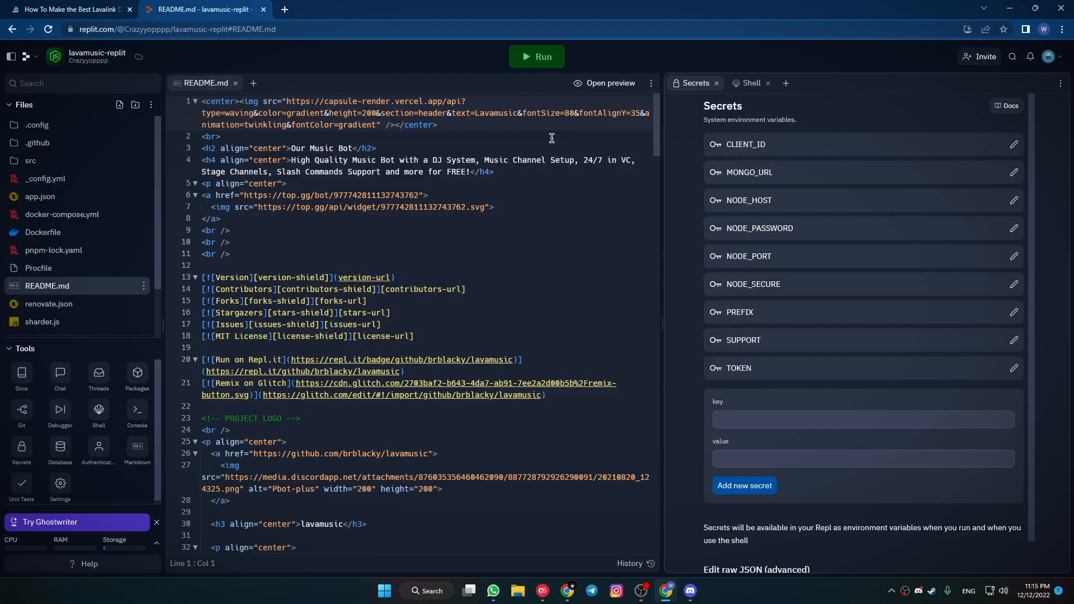
pyautogui.click(537, 57)
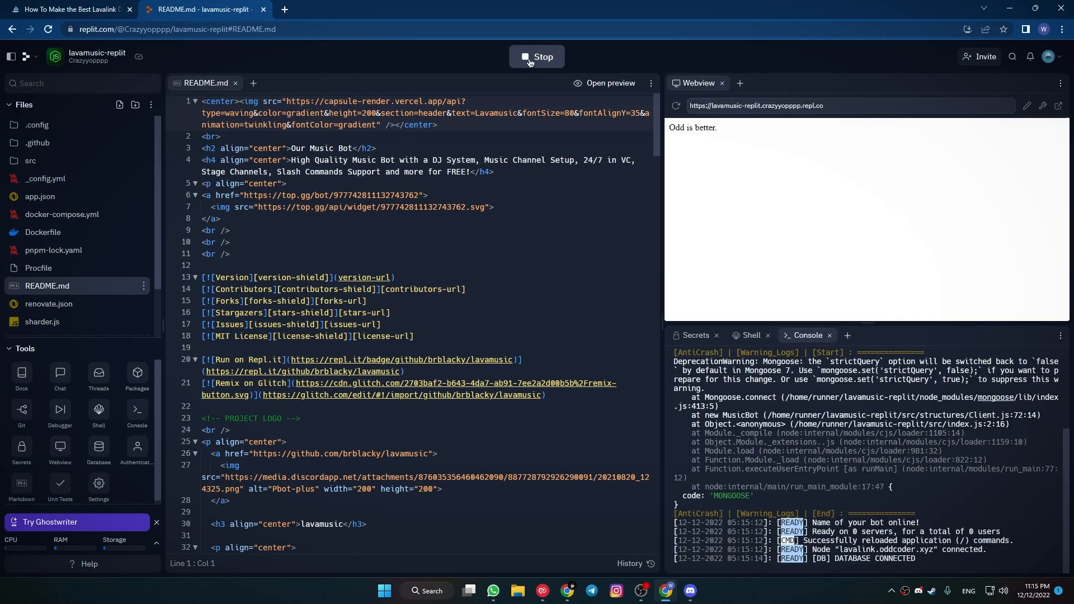
pyautogui.click(68, 9)
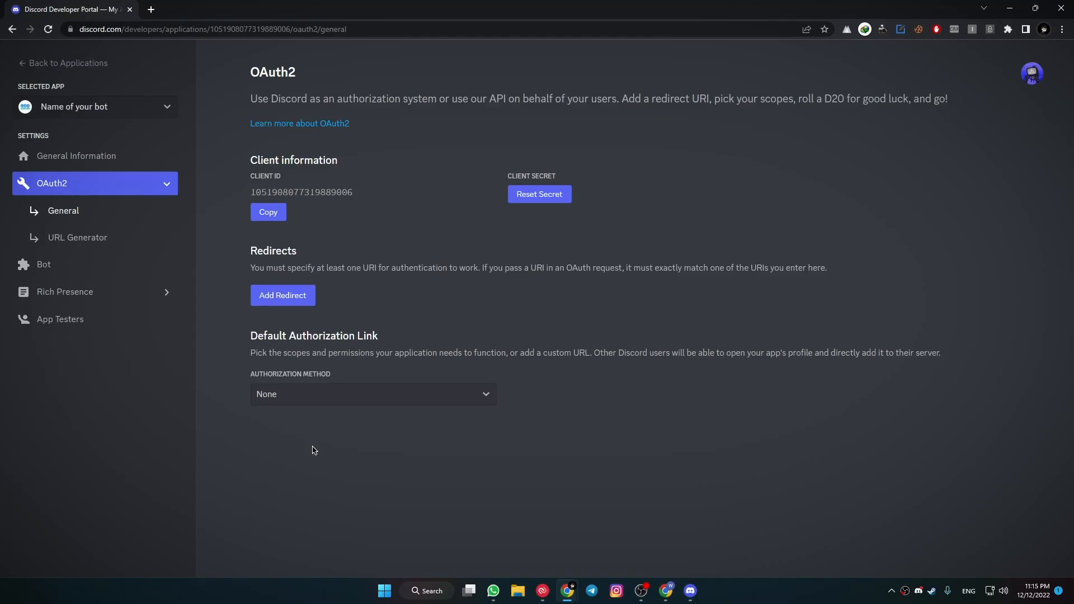
# - In the URL Generator, select the bot scope and Administrator permission
pyautogui.click(77, 237)
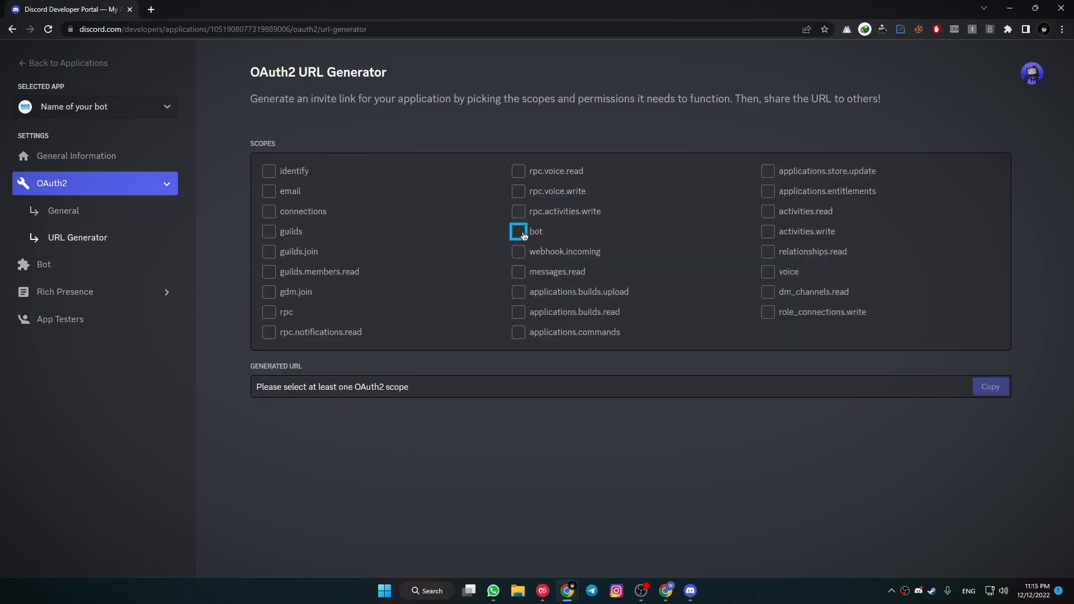
pyautogui.click(518, 231)
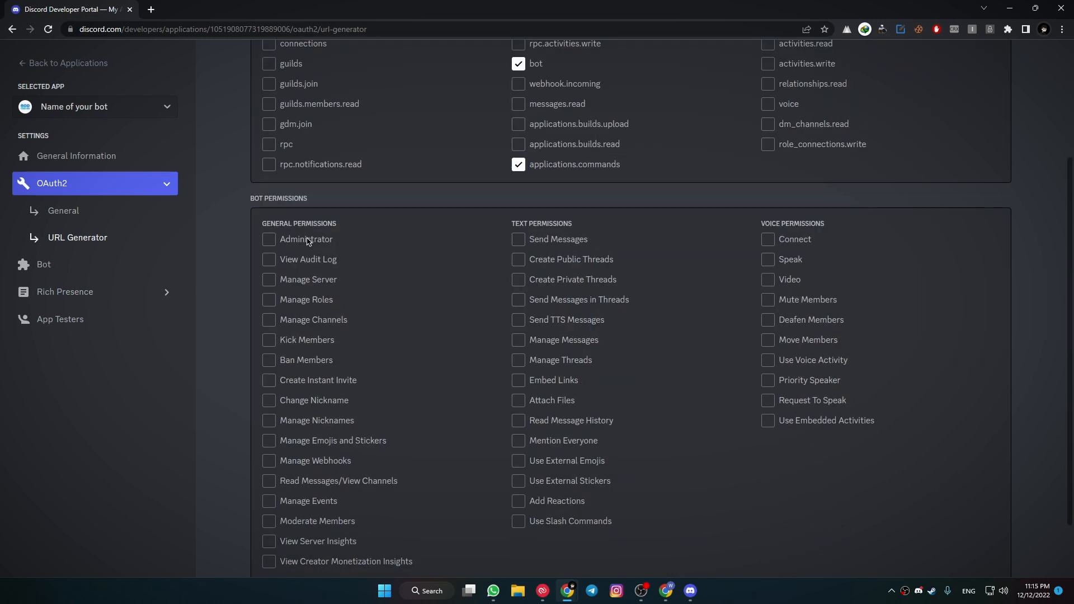
pyautogui.click(268, 239)
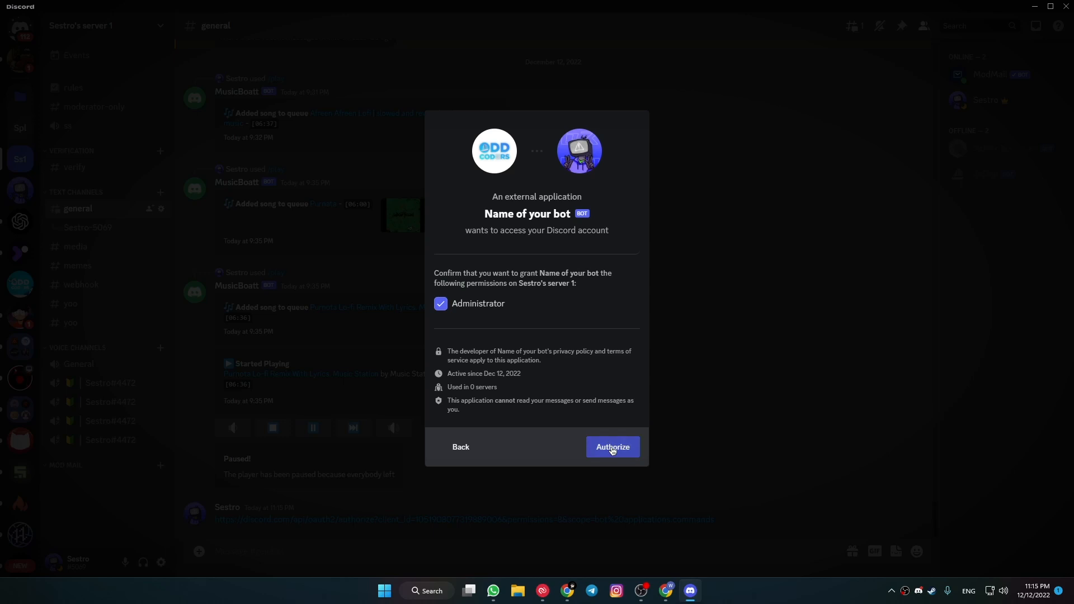
# - Authorize the bot past the captcha, join General voice, and submit a /play request
pyautogui.click(611, 446)
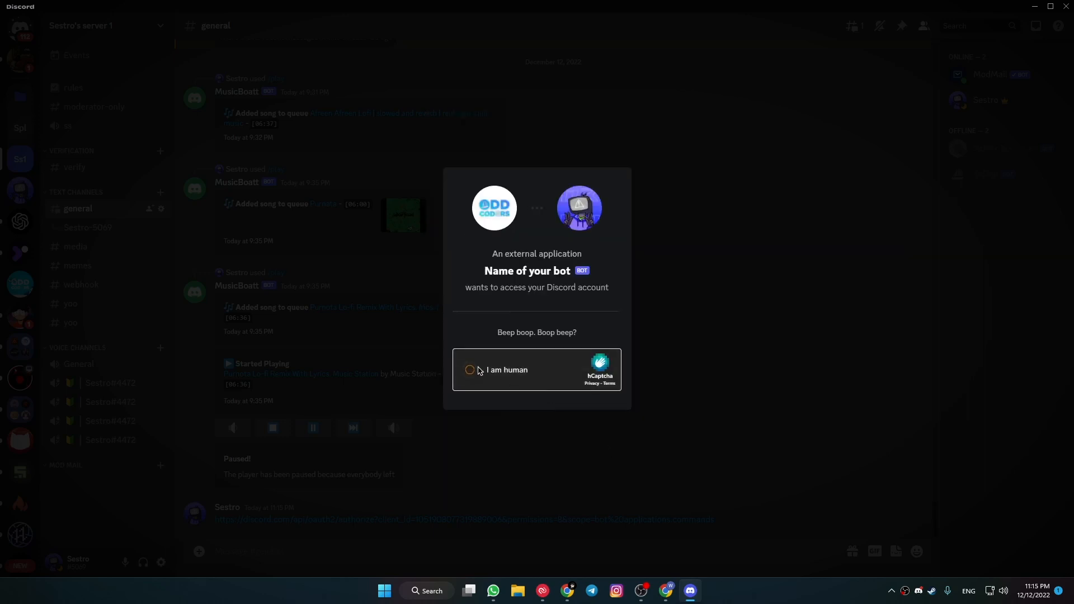
pyautogui.click(469, 369)
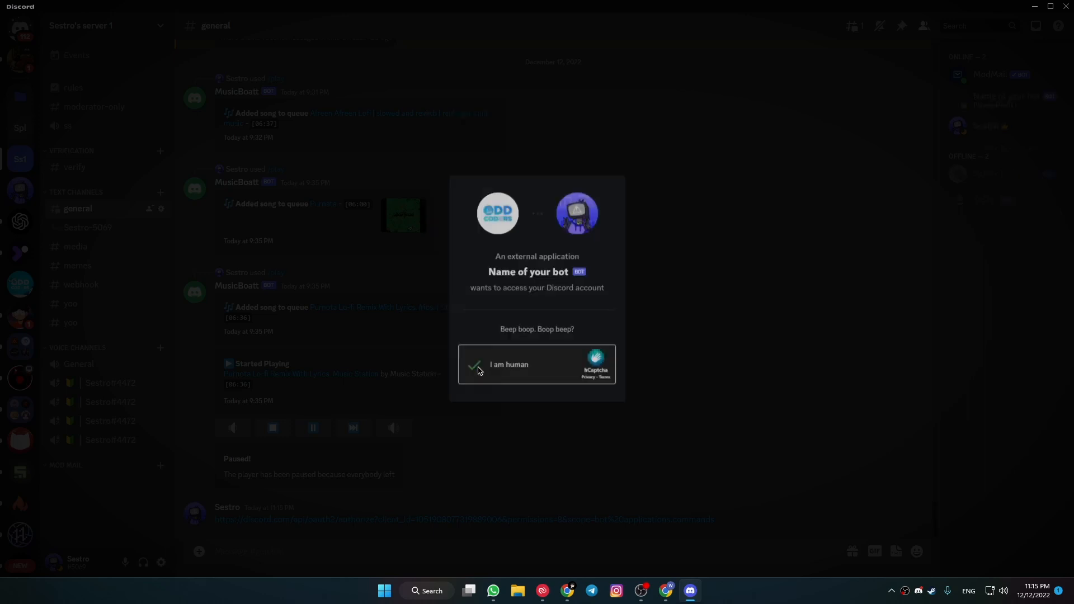
pyautogui.click(474, 364)
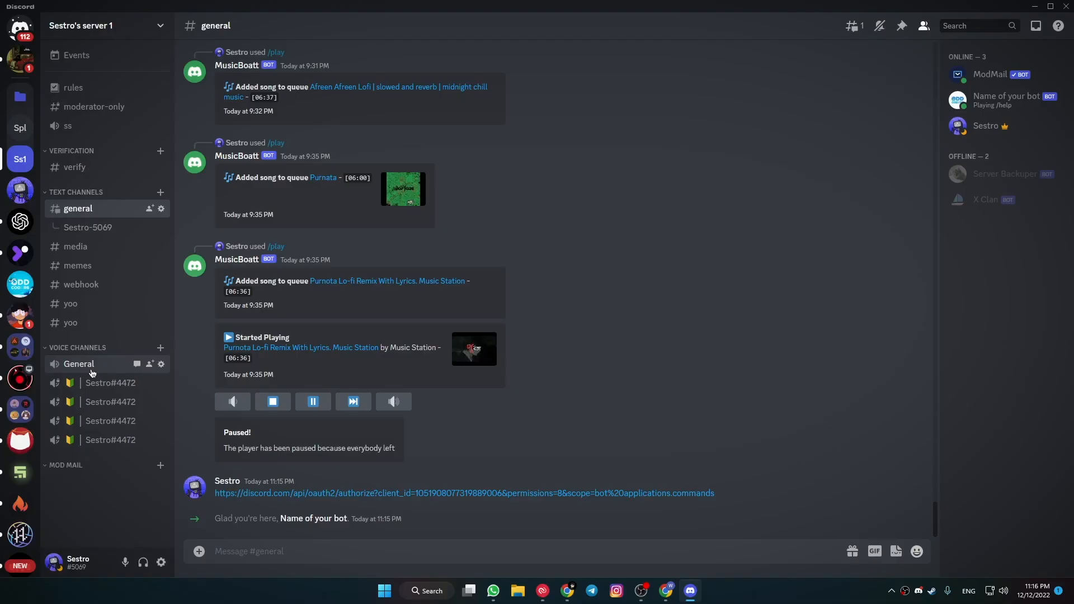
pyautogui.write('/pl')
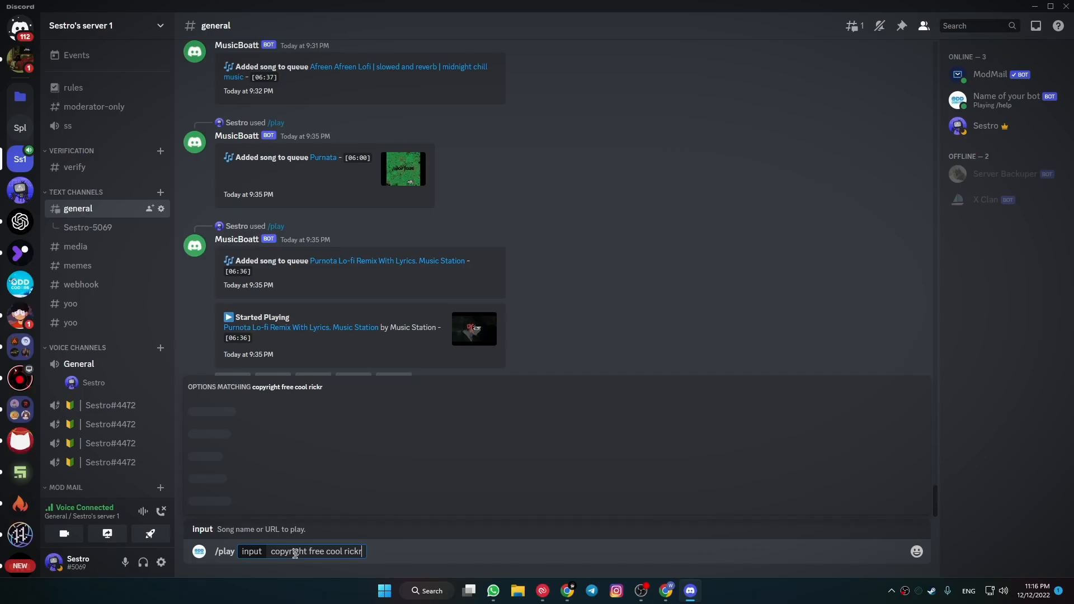
pyautogui.press('enter')
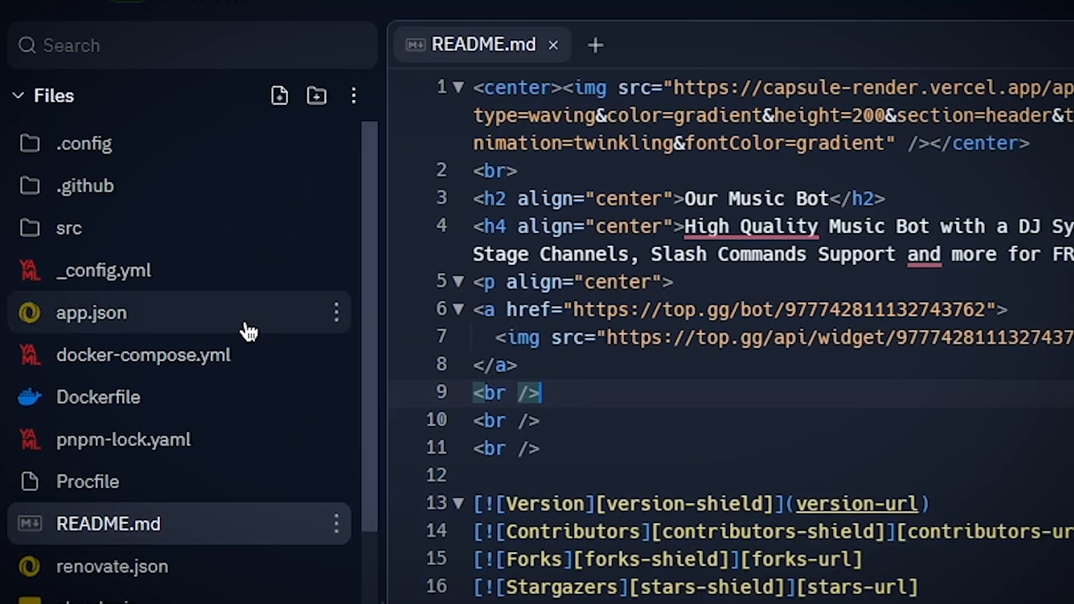
# - Expand the src folder and copy the repl's Webview address
pyautogui.click(69, 229)
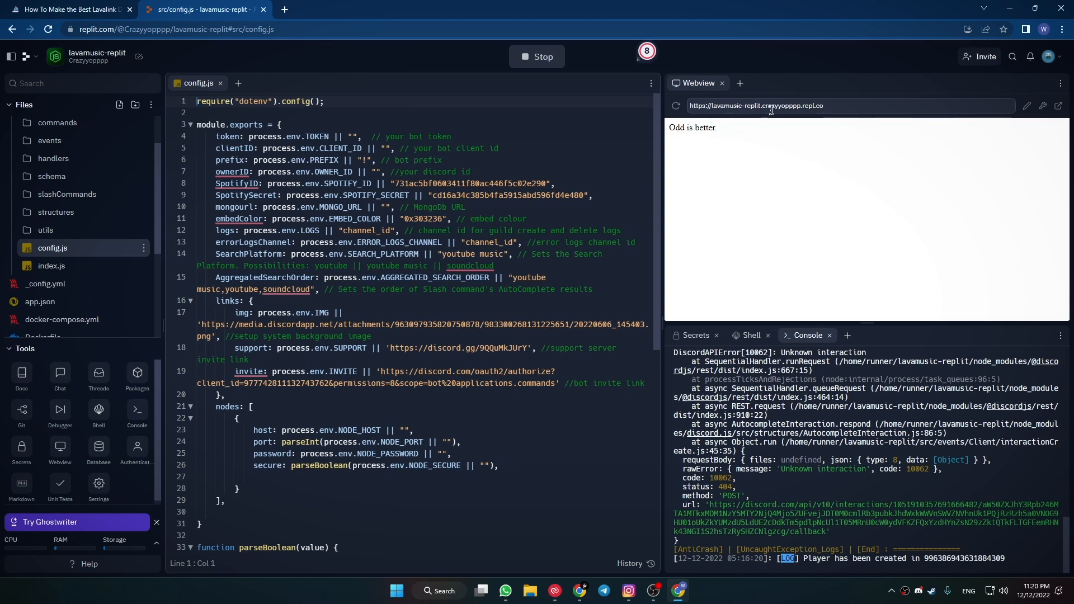
pyautogui.rightClick(753, 106)
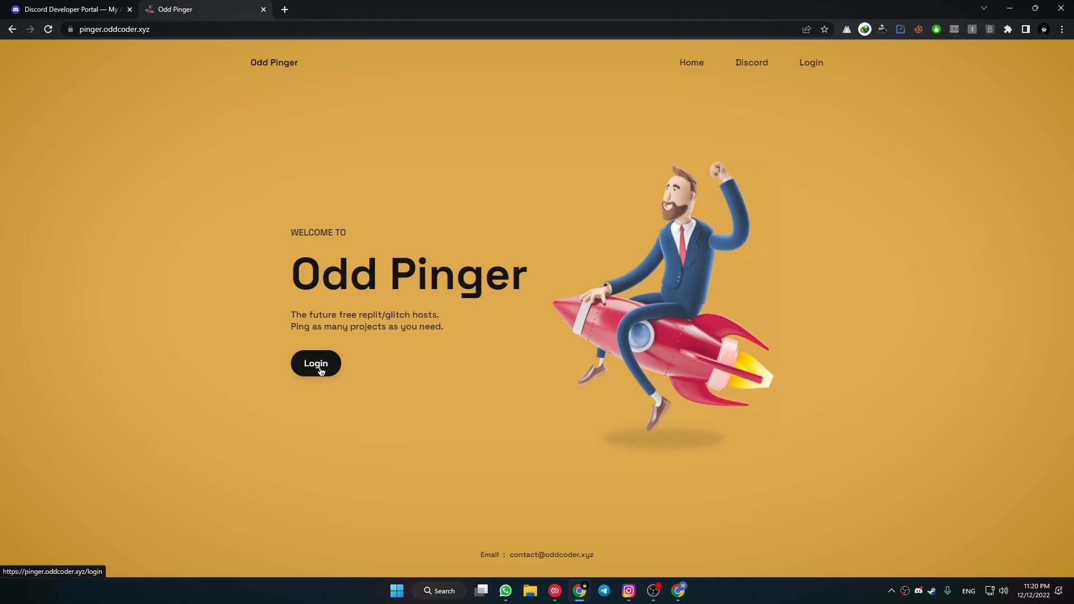
pyautogui.click(316, 363)
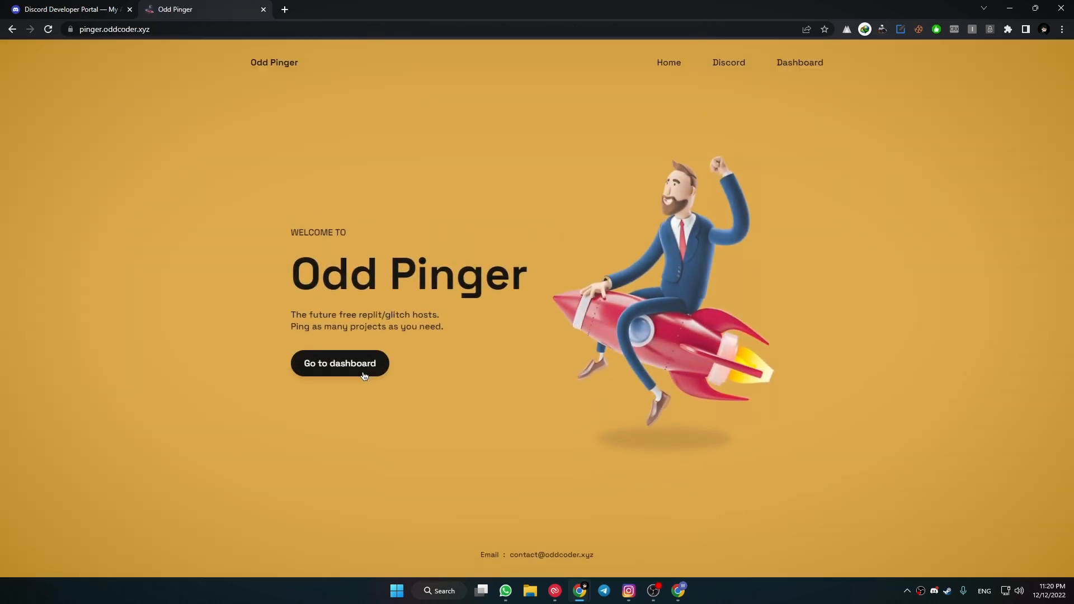
pyautogui.click(338, 363)
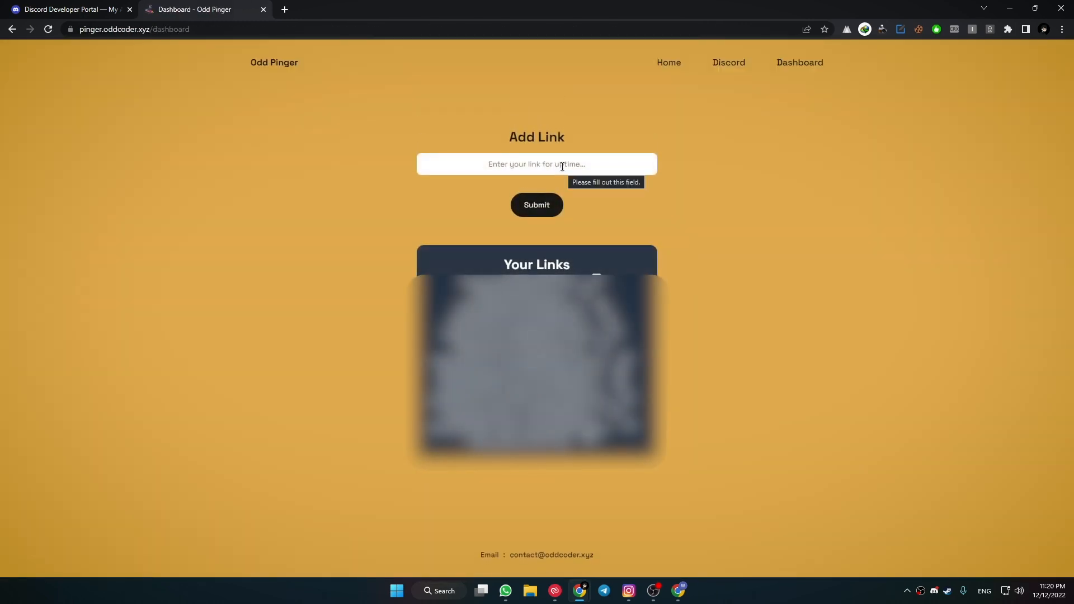
pyautogui.write('https://lavamusic-replit.crazyjopppp.repl.co')
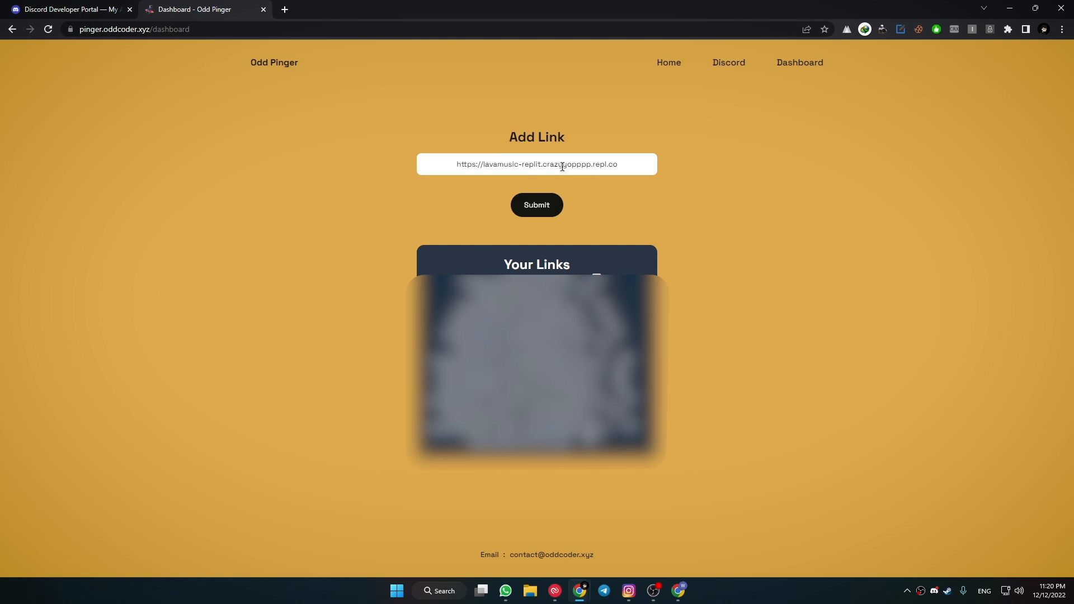
pyautogui.click(537, 204)
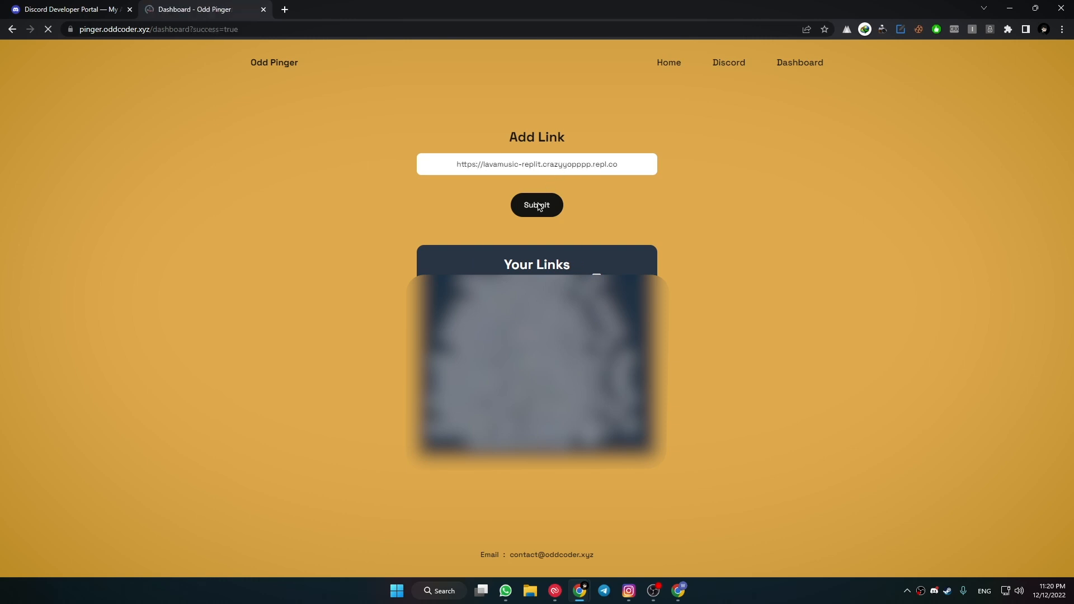
pyautogui.click(536, 205)
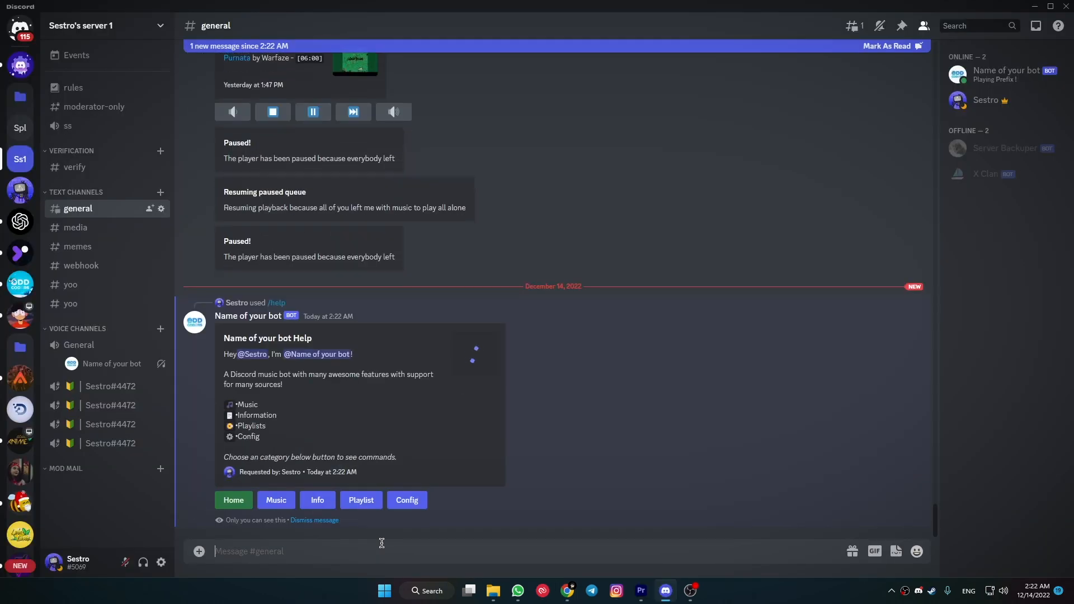
pyautogui.click(276, 500)
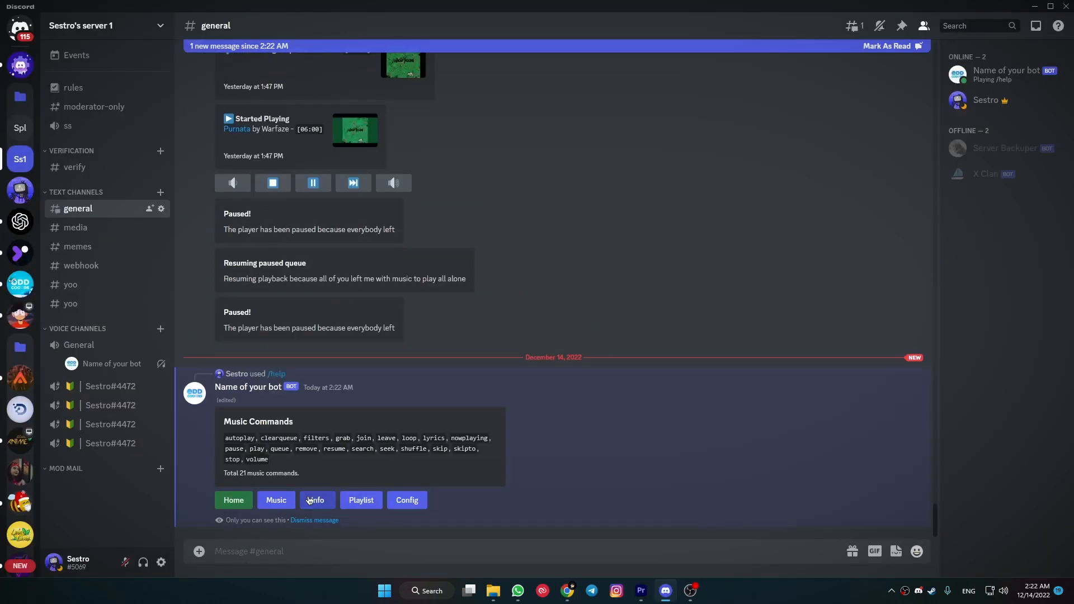
pyautogui.click(406, 500)
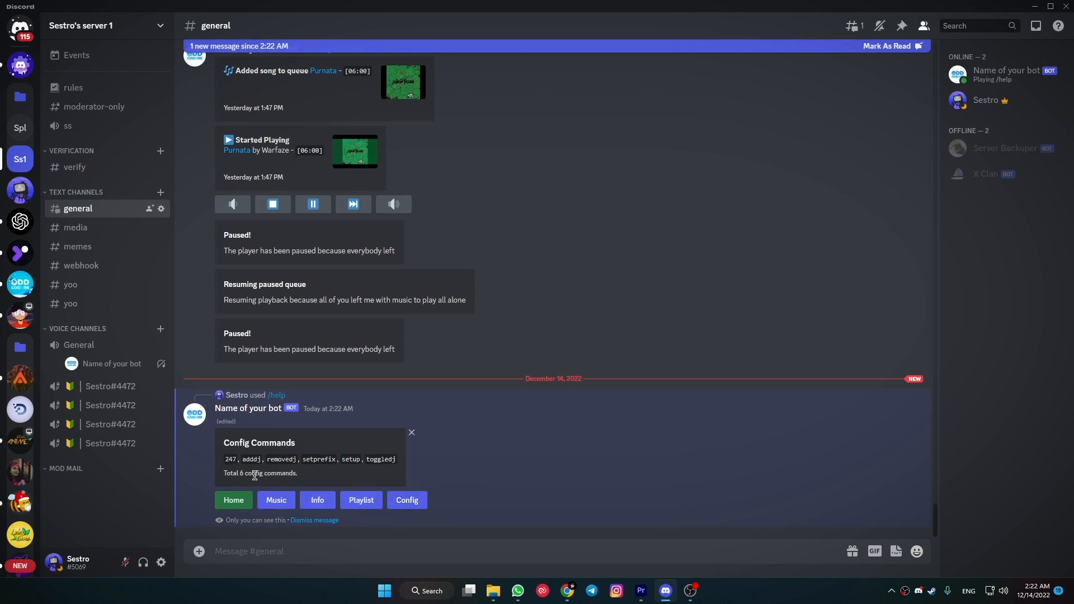
pyautogui.click(233, 500)
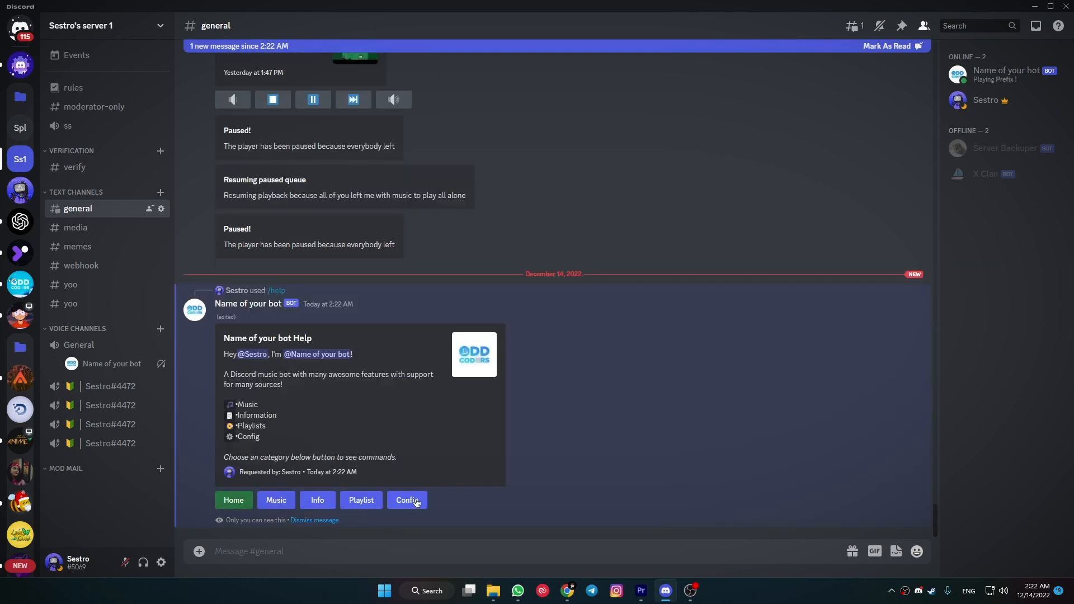